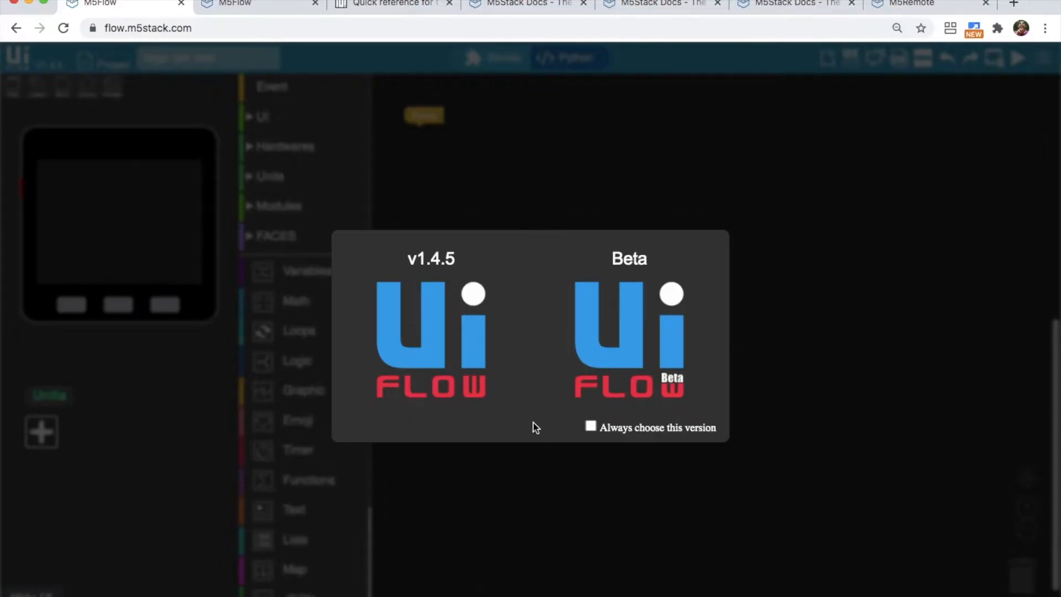
{"action": "mouse_move", "coordinate": [507, 401]}
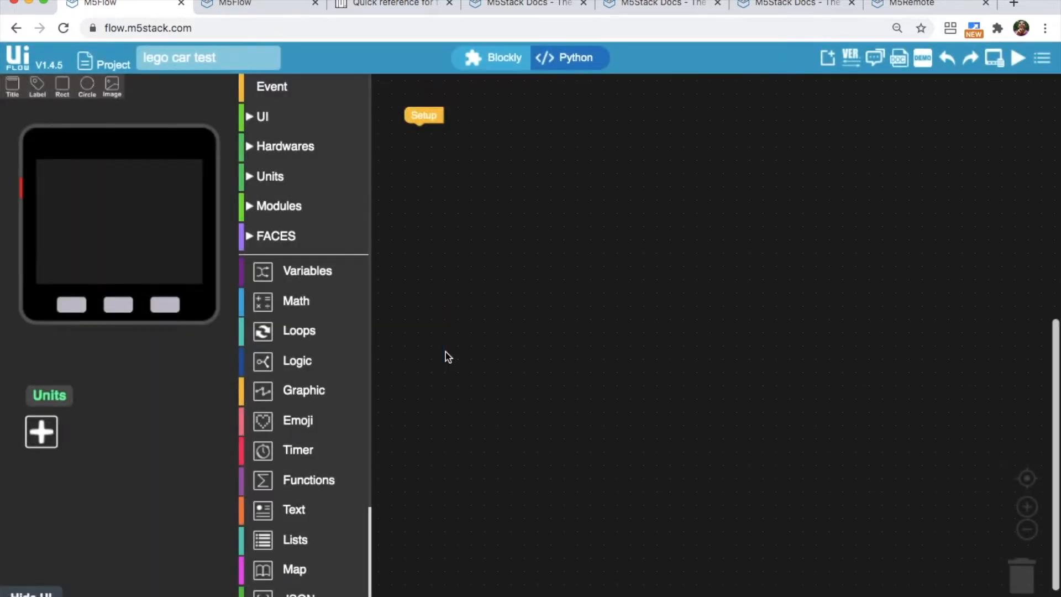
{"action": "mouse_move", "coordinate": [342, 157]}
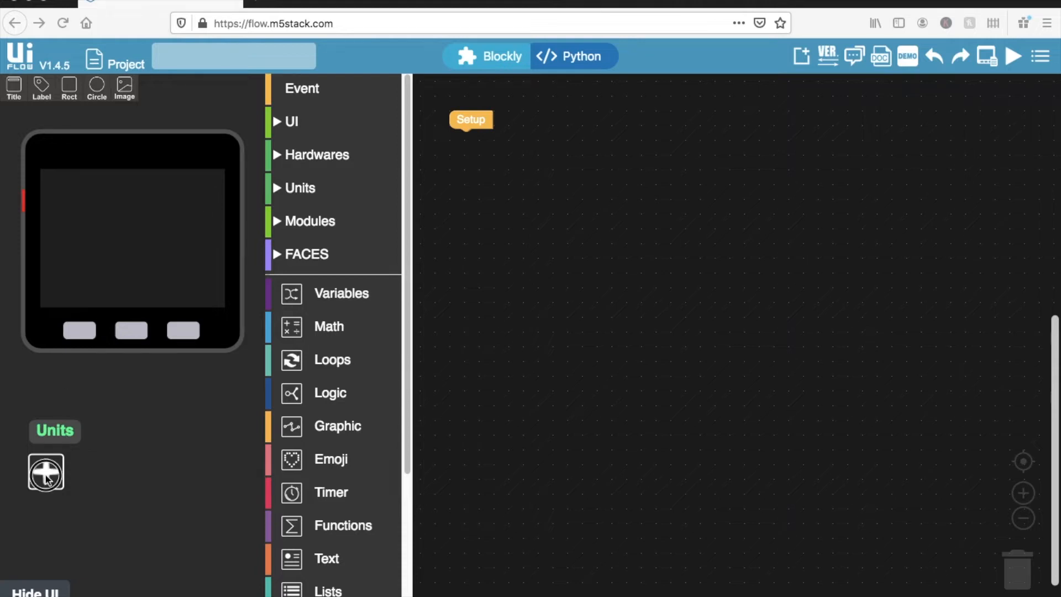
Add two SERVO units, the first on port A and the second on port B
{"action": "left_click", "coordinate": [45, 472]}
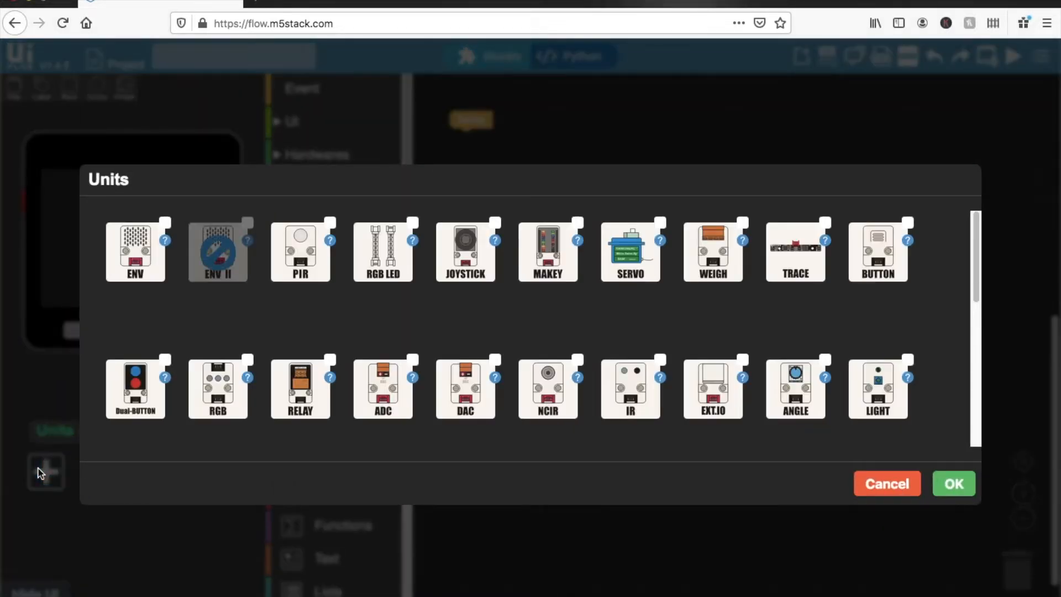
{"action": "mouse_move", "coordinate": [472, 332]}
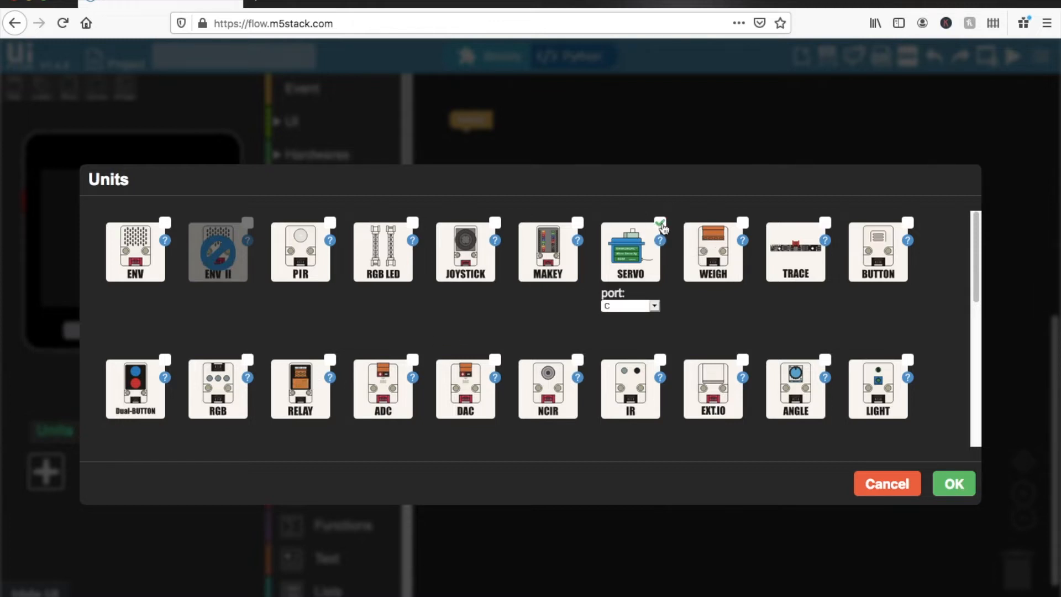
{"action": "left_click", "coordinate": [629, 305]}
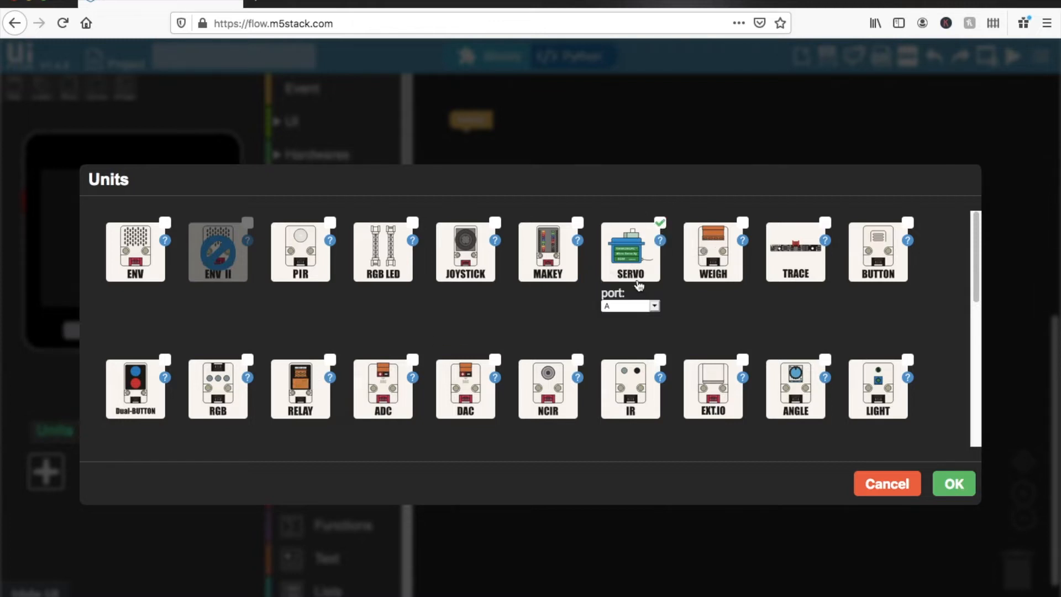
{"action": "left_click", "coordinate": [953, 484]}
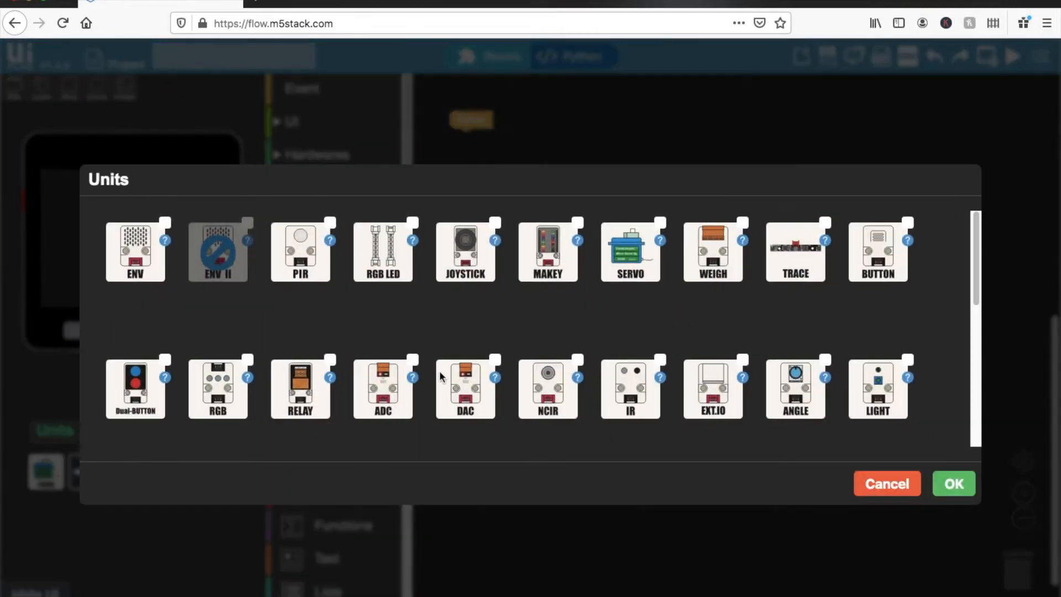
{"action": "left_click", "coordinate": [629, 251]}
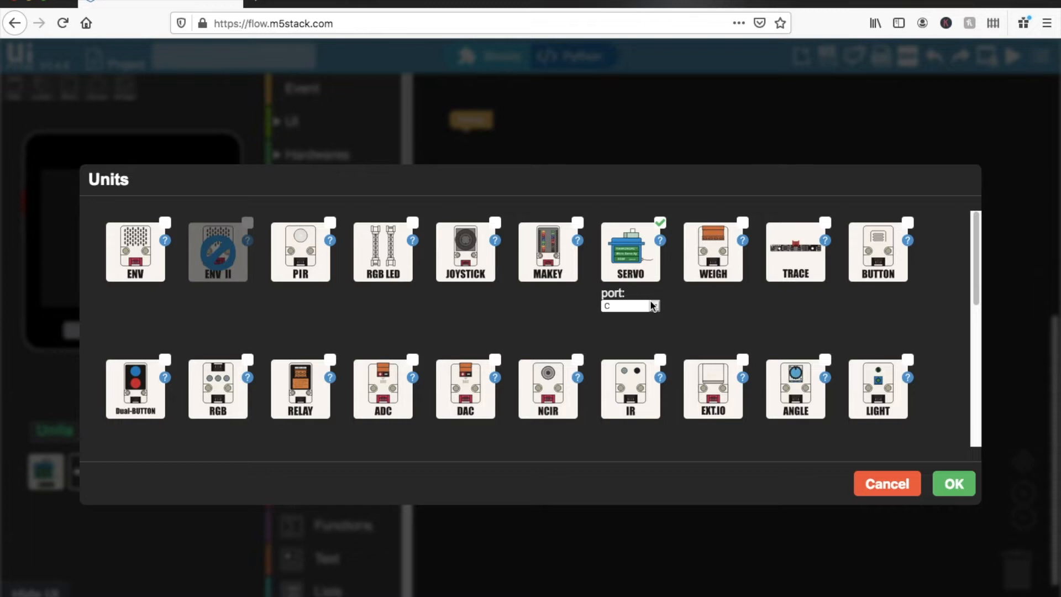
{"action": "left_click", "coordinate": [629, 305]}
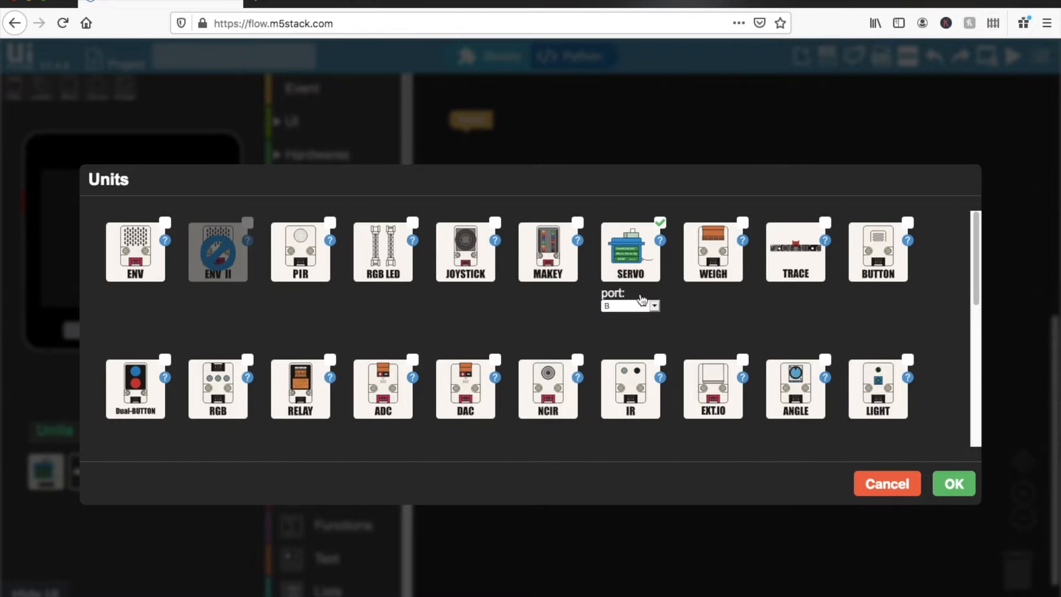
{"action": "left_click", "coordinate": [952, 483]}
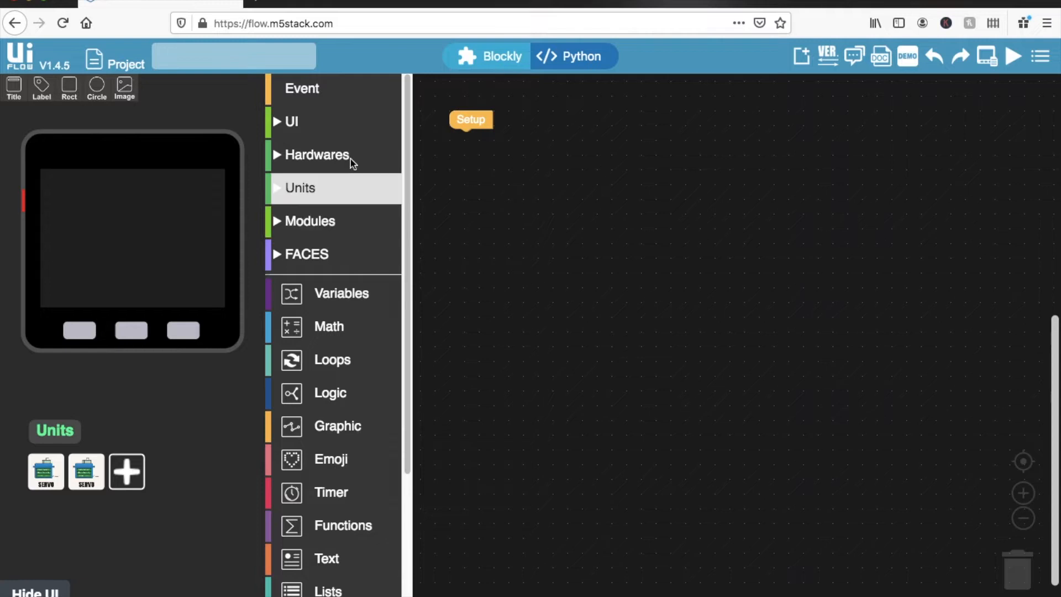
{"action": "mouse_move", "coordinate": [311, 109]}
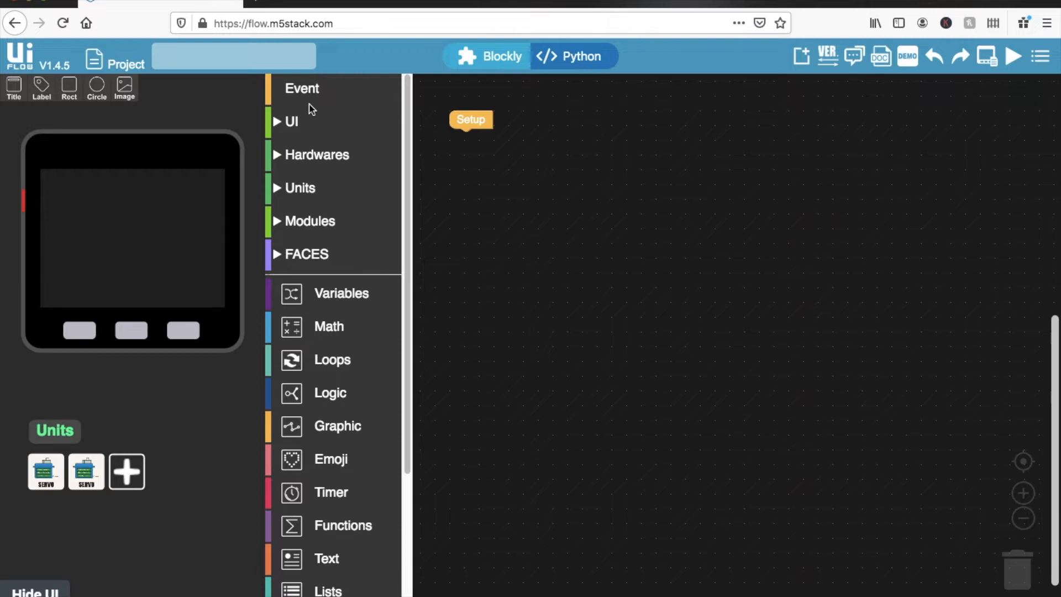
Place two 'Button wasPressed' event blocks, setting the second one to button B
{"action": "left_click", "coordinate": [302, 88]}
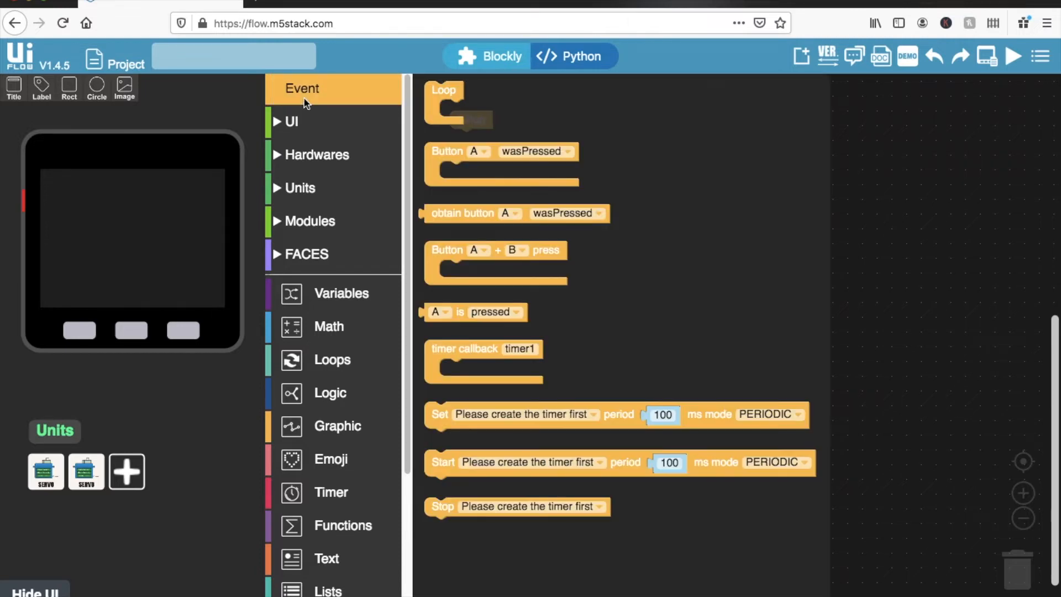
{"action": "mouse_move", "coordinate": [455, 151]}
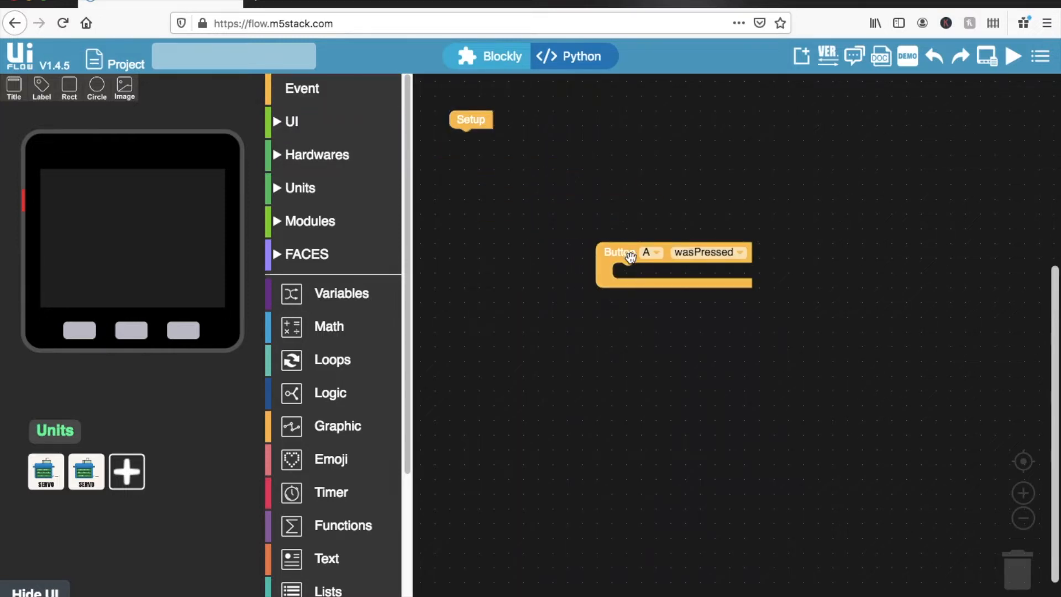
{"action": "left_click_drag", "start_coordinate": [619, 252], "coordinate": [636, 292]}
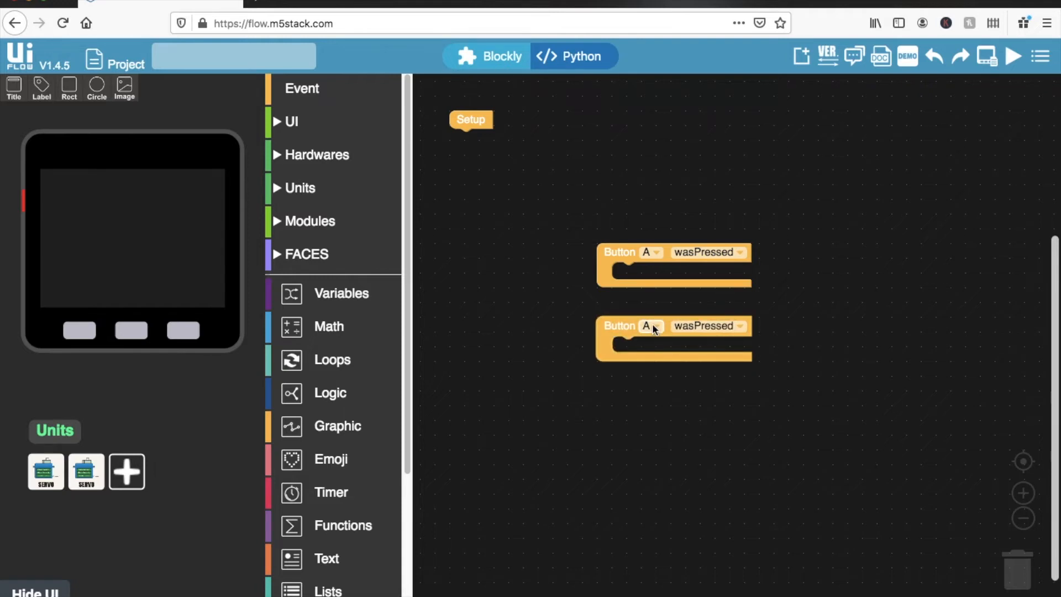
{"action": "left_click", "coordinate": [651, 326]}
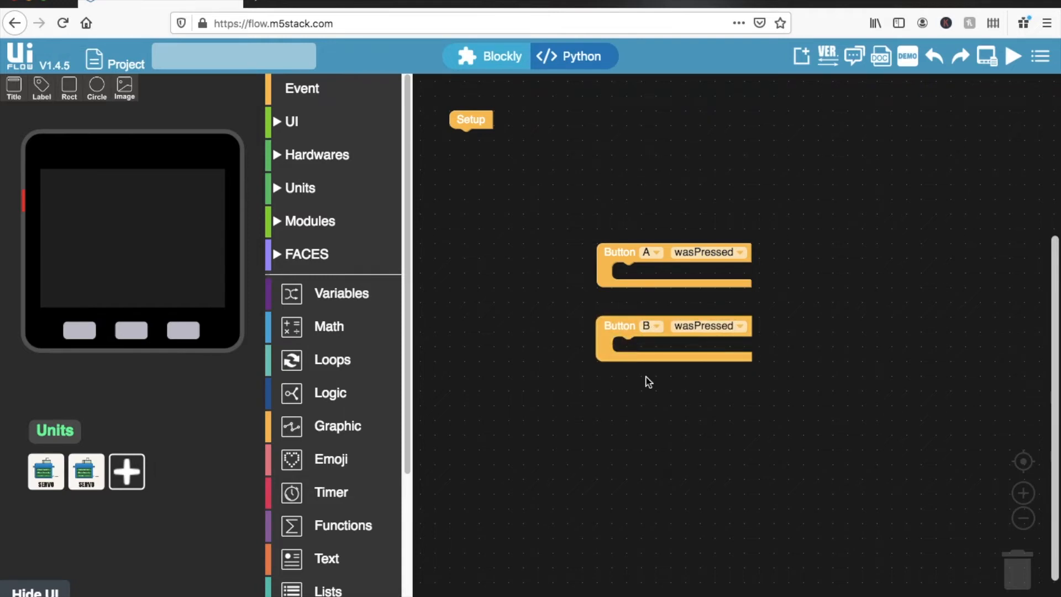
{"action": "mouse_move", "coordinate": [342, 293]}
{"action": "type", "text": "f"}
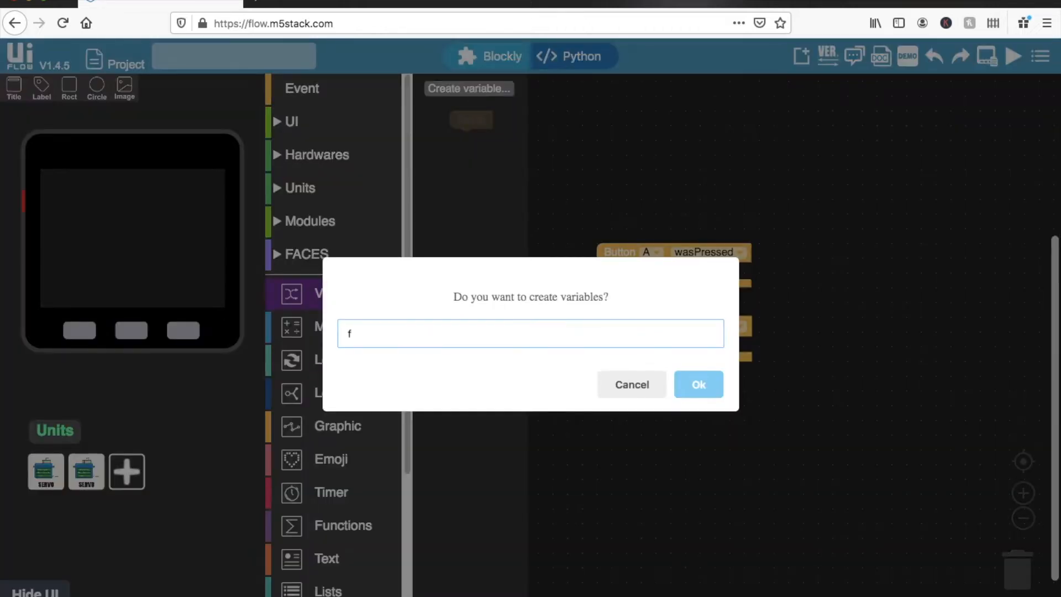
Create variable freq set to 0 in Setup, changed by -10 on A, +10 on B
{"action": "left_click", "coordinate": [697, 384]}
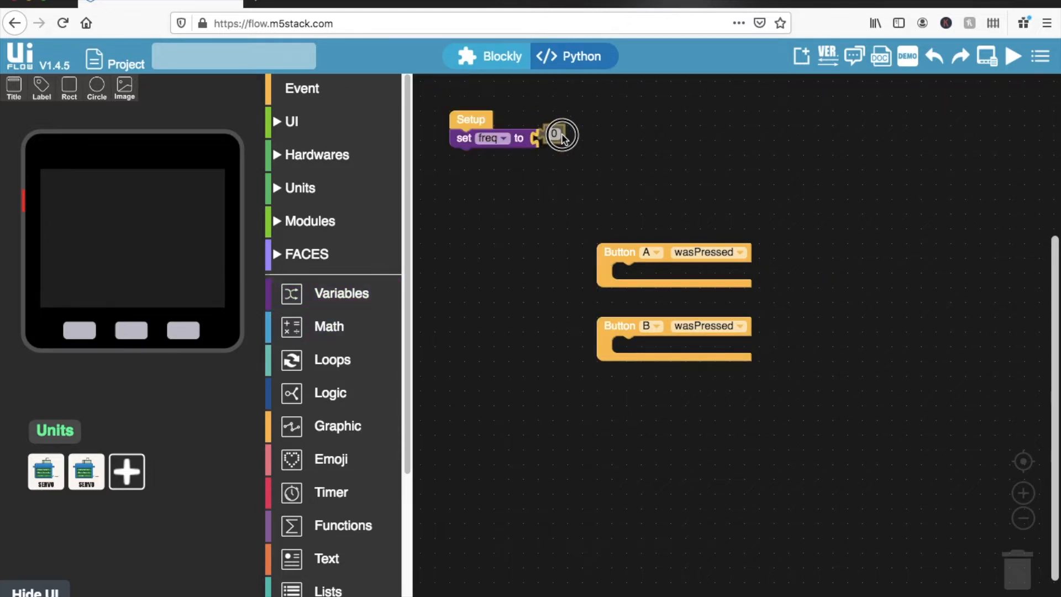
{"action": "left_click", "coordinate": [341, 293]}
{"action": "type", "text": "-10"}
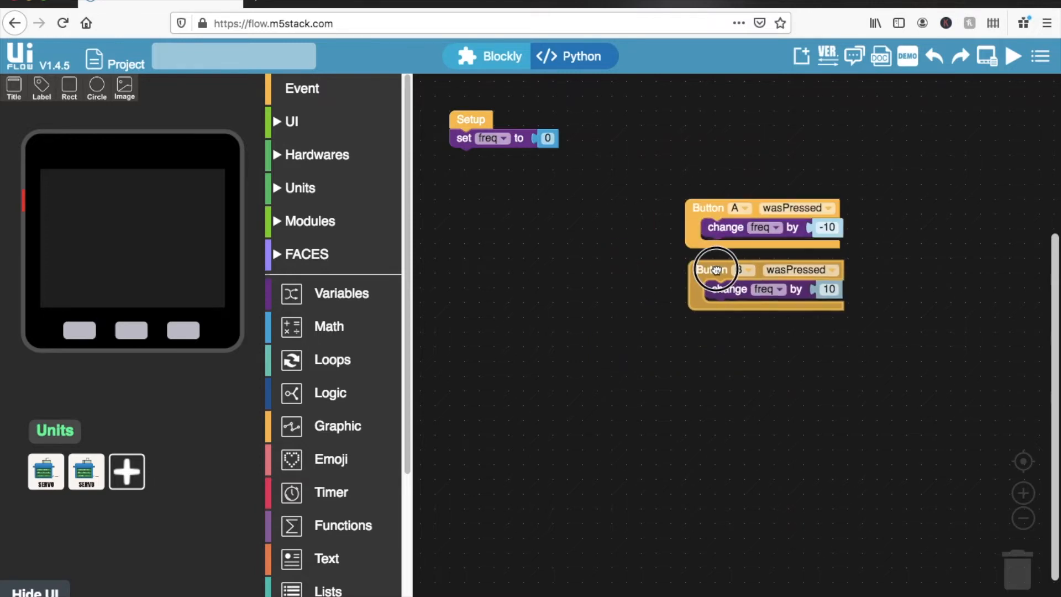
{"action": "left_click", "coordinate": [301, 88]}
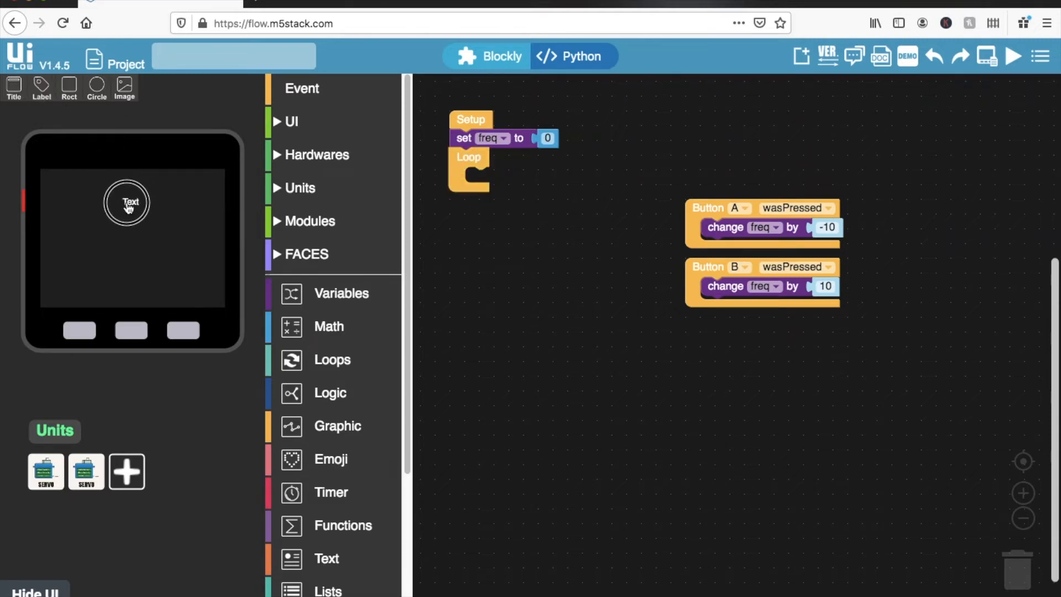
{"action": "mouse_move", "coordinate": [249, 154]}
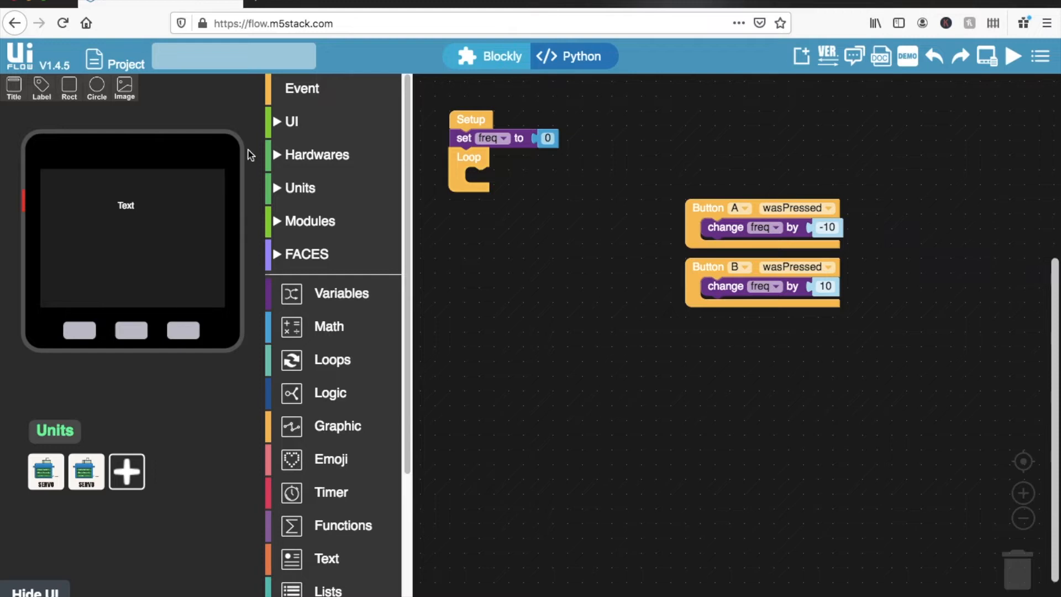
Write freq instead of 600 to servo0 and servo1 in the Loop
{"action": "left_click", "coordinate": [291, 121]}
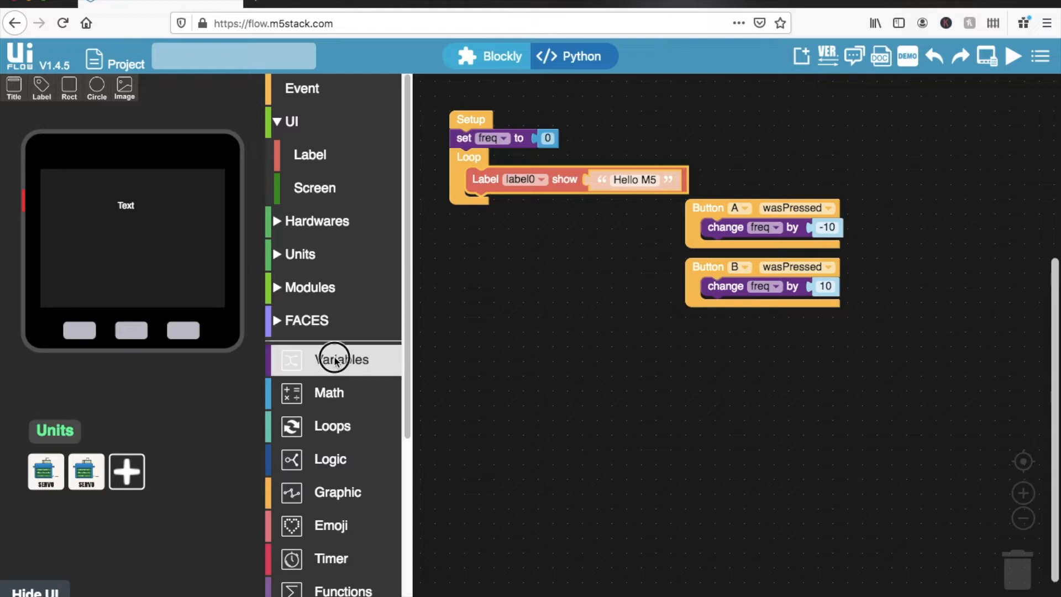
{"action": "left_click", "coordinate": [341, 360]}
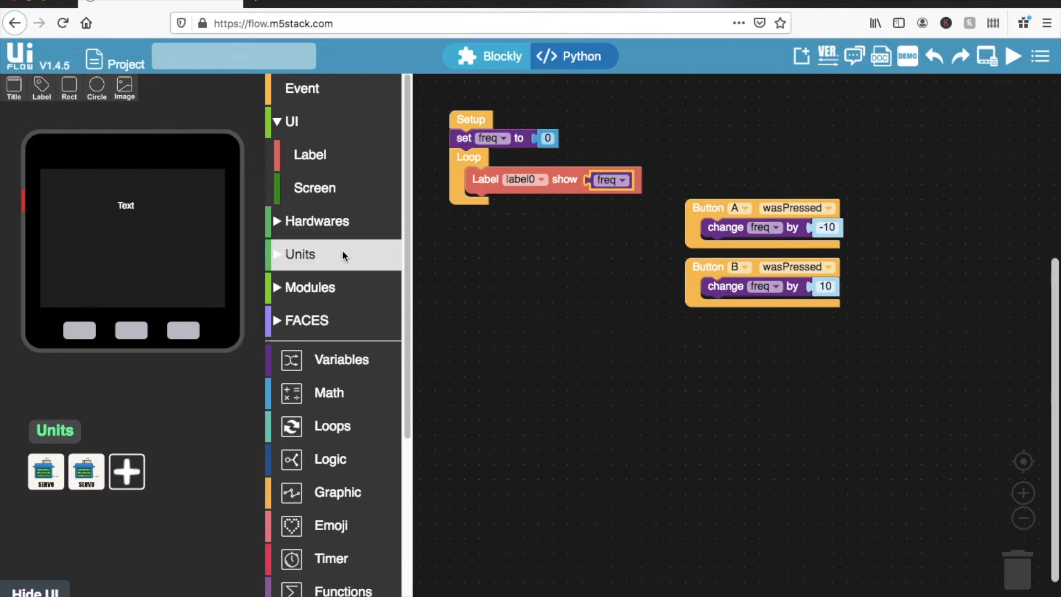
{"action": "left_click", "coordinate": [298, 254]}
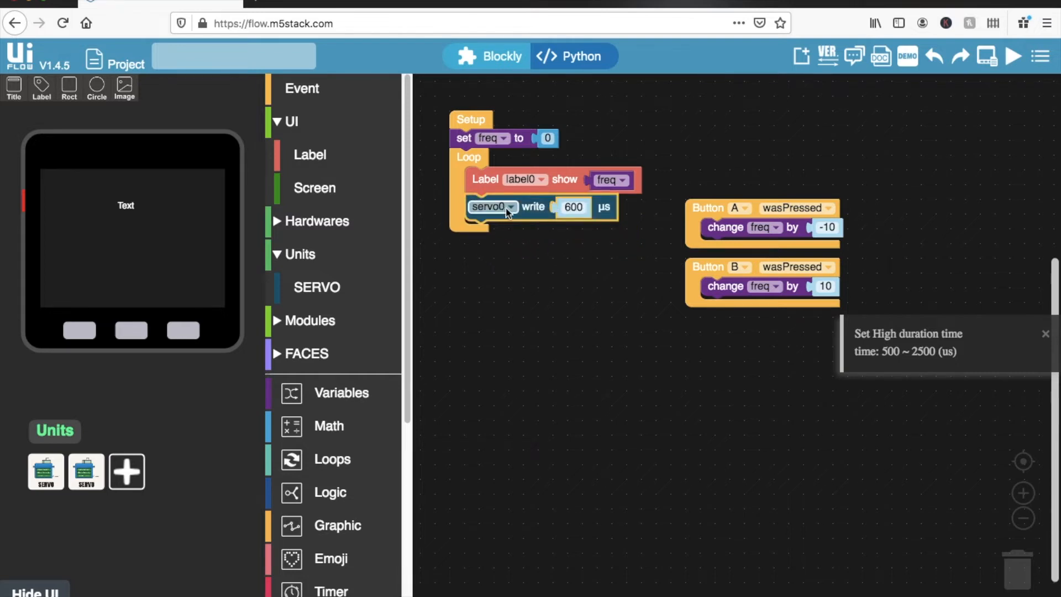
{"action": "left_click", "coordinate": [490, 207]}
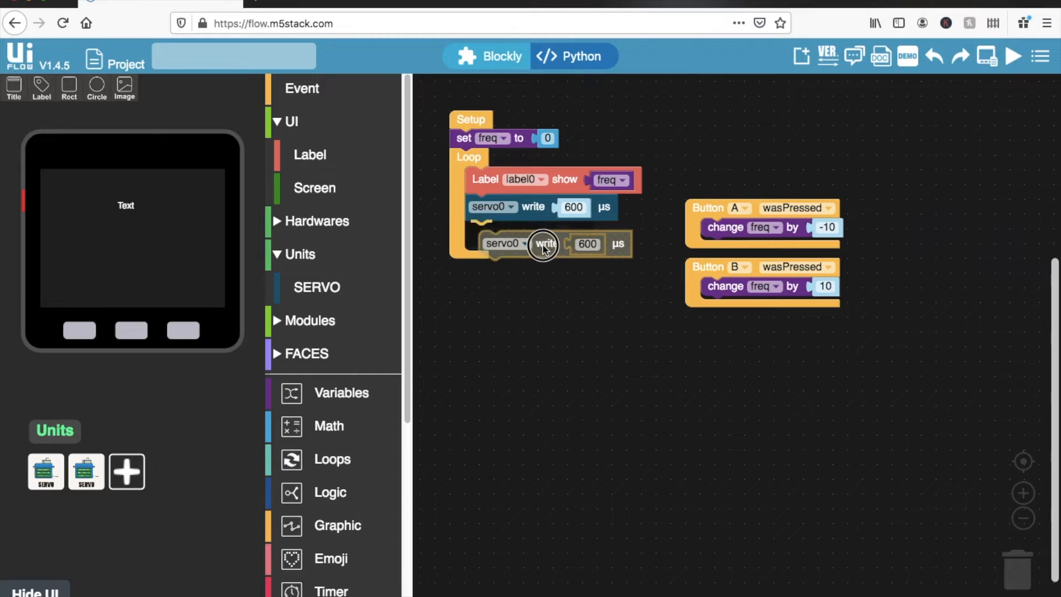
{"action": "left_click", "coordinate": [504, 244]}
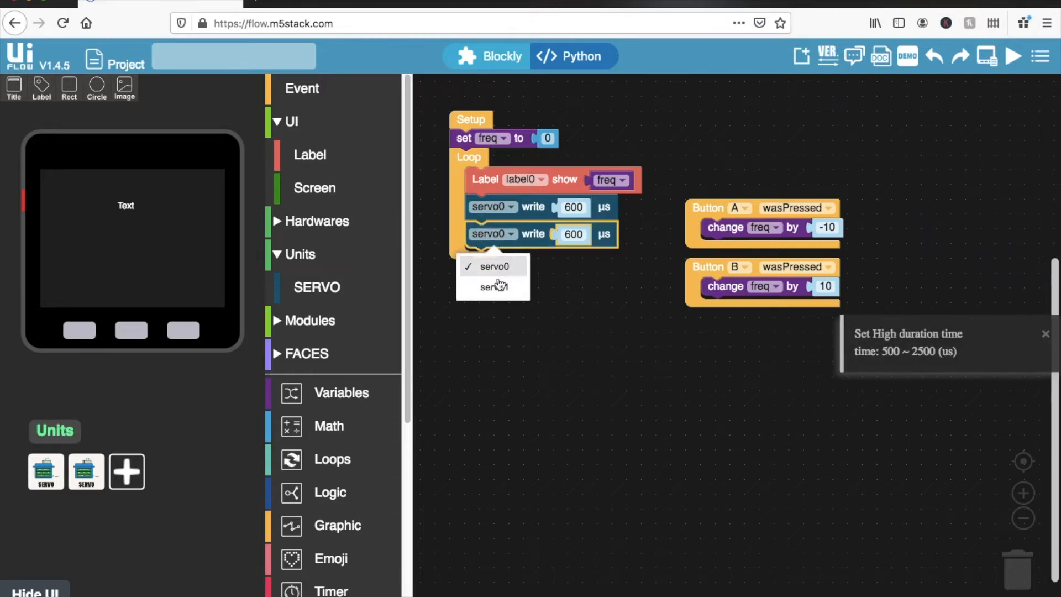
{"action": "left_click", "coordinate": [493, 287]}
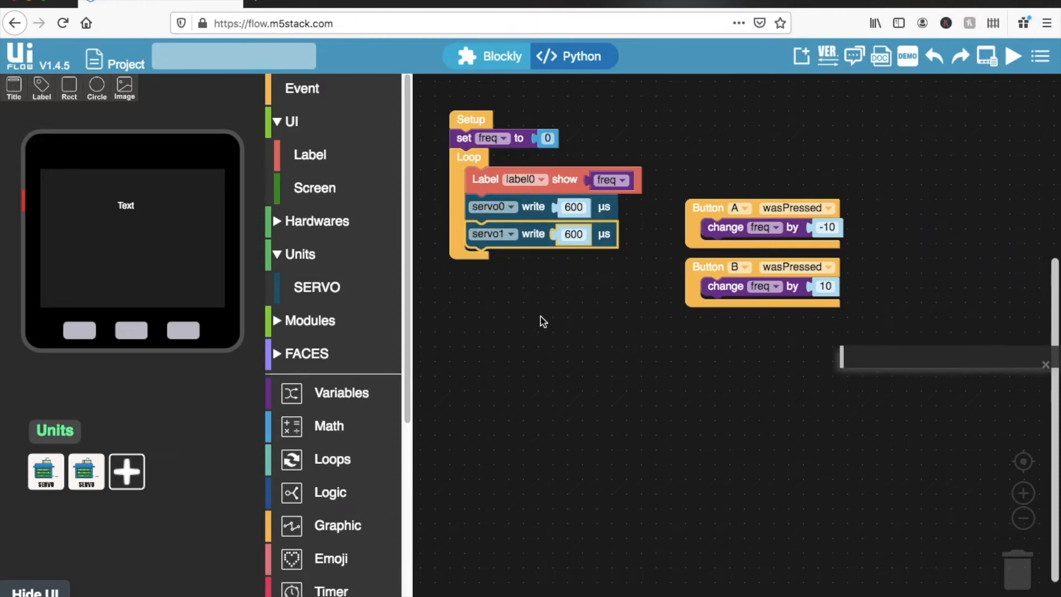
{"action": "right_click", "coordinate": [609, 179]}
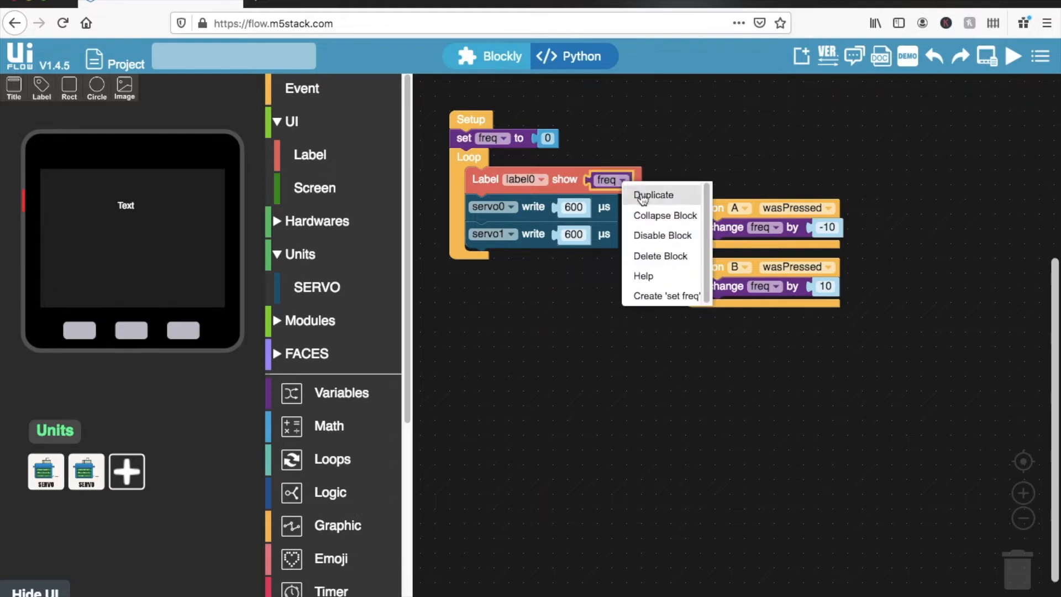
{"action": "left_click", "coordinate": [652, 195]}
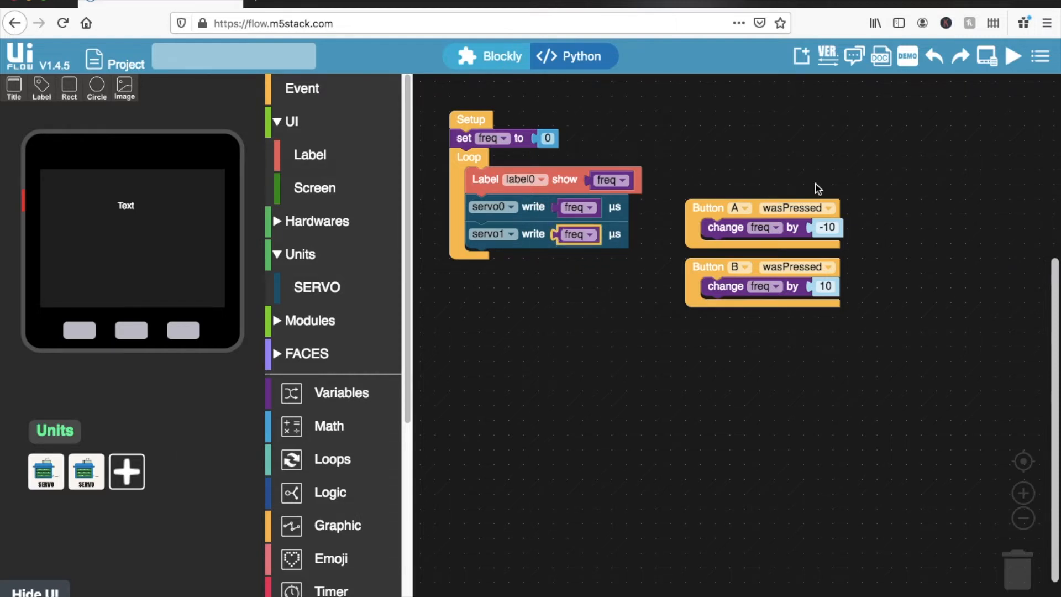
{"action": "mouse_move", "coordinate": [1013, 56]}
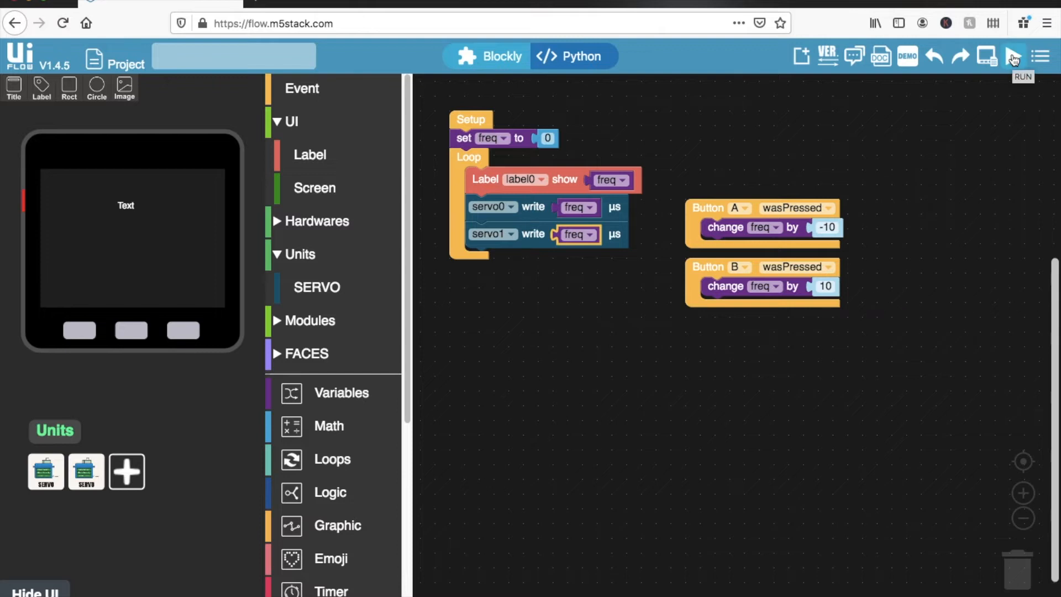
Run the freq-driven servo program on the device
{"action": "left_click", "coordinate": [1013, 57]}
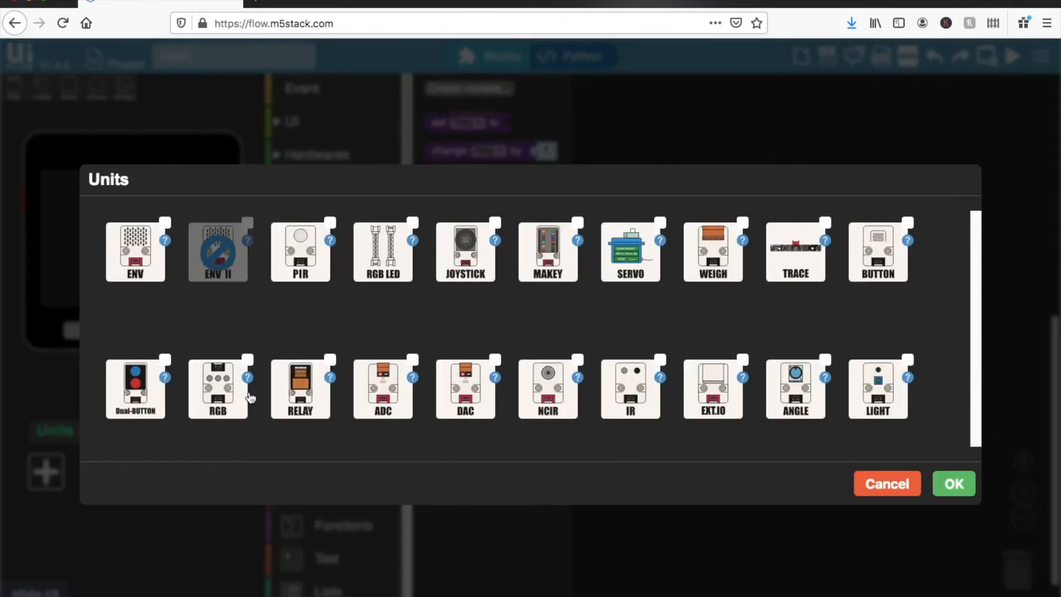
Put two servo0 write blocks under Setup, both set to 0 µs
{"action": "left_click", "coordinate": [629, 250]}
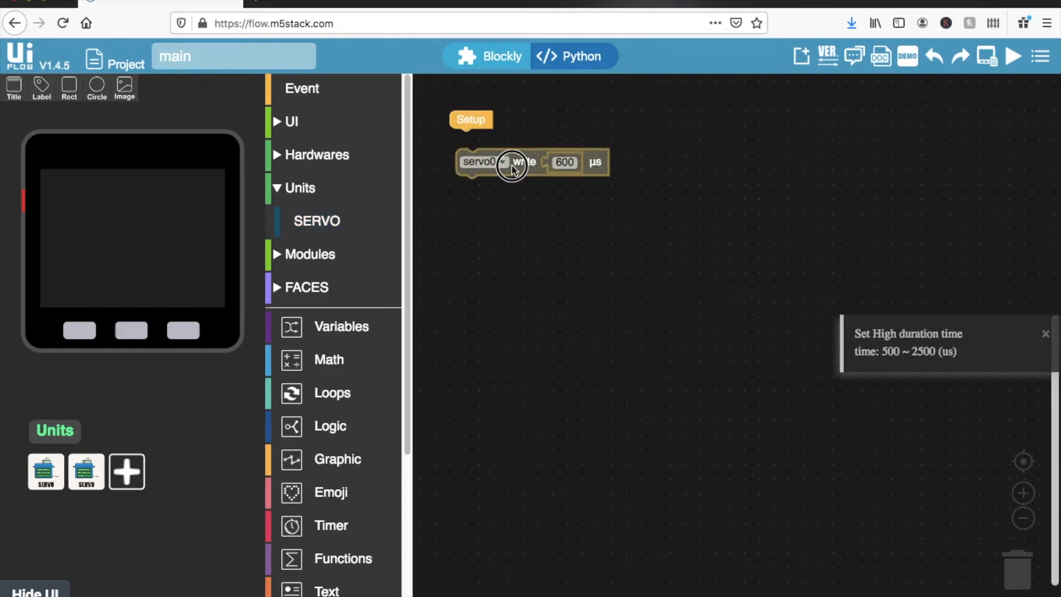
{"action": "right_click", "coordinate": [521, 163]}
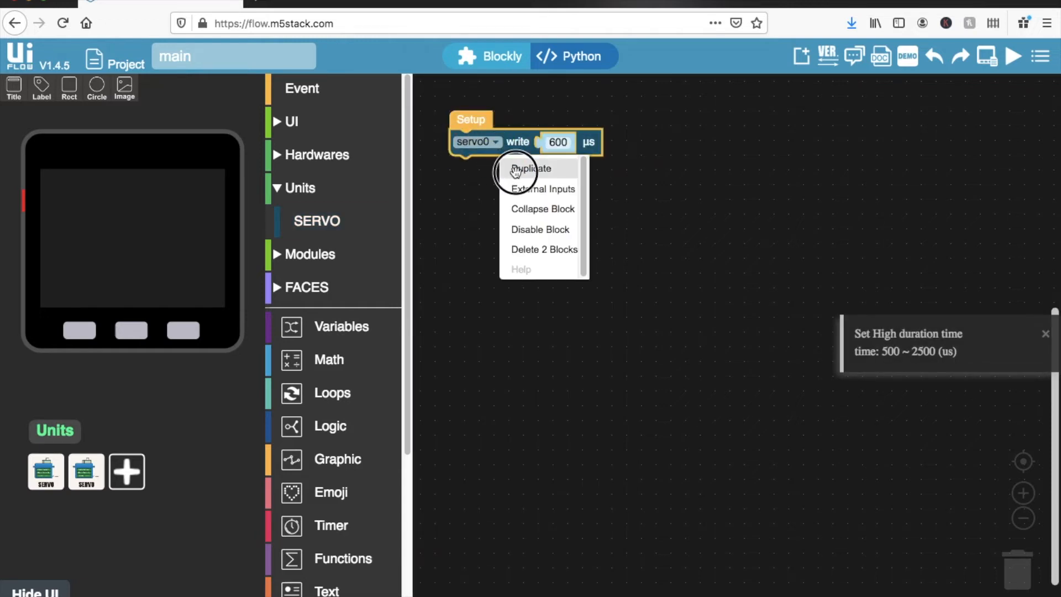
{"action": "left_click", "coordinate": [531, 168]}
{"action": "type", "text": "0"}
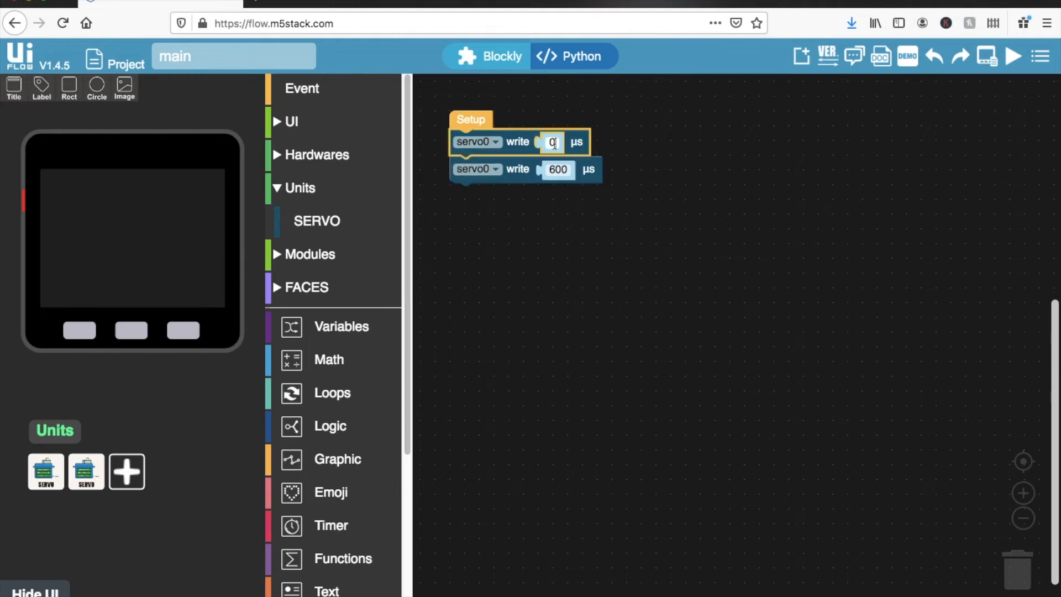
{"action": "left_click", "coordinate": [558, 169]}
{"action": "type", "text": "0"}
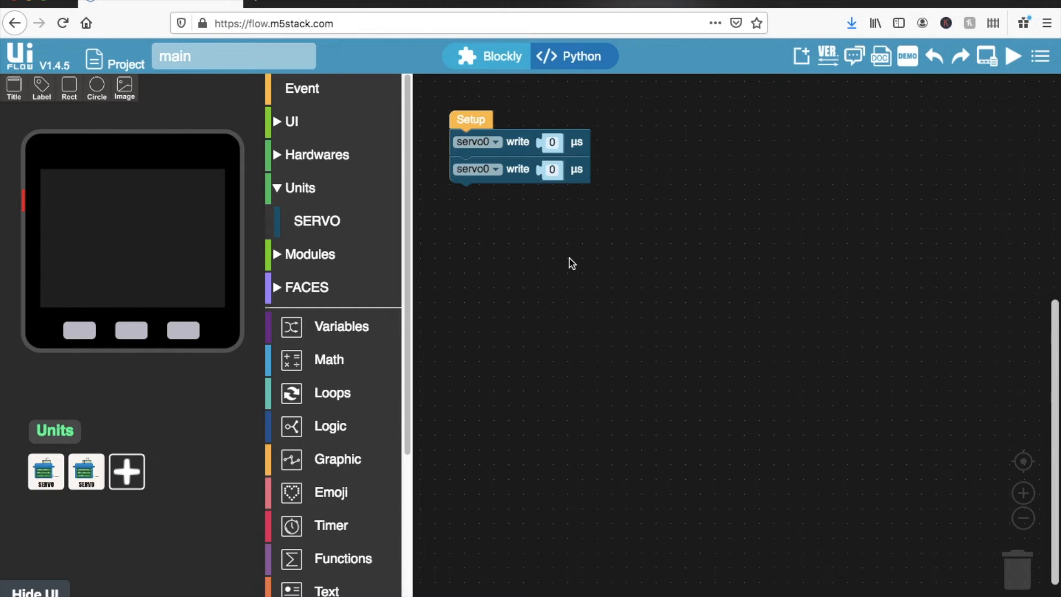
{"action": "mouse_move", "coordinate": [507, 310]}
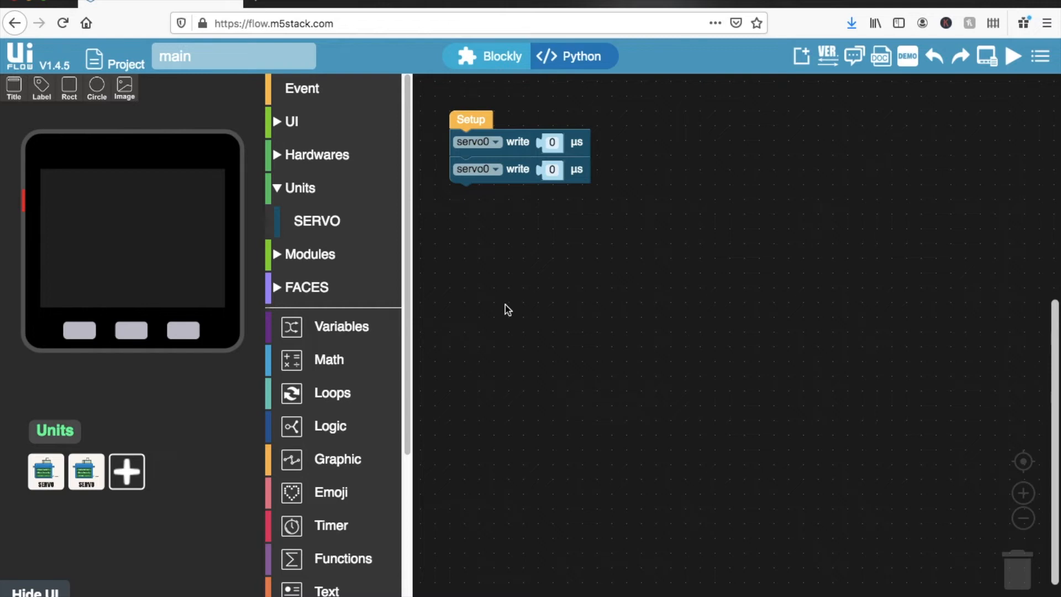
{"action": "mouse_move", "coordinate": [545, 341]}
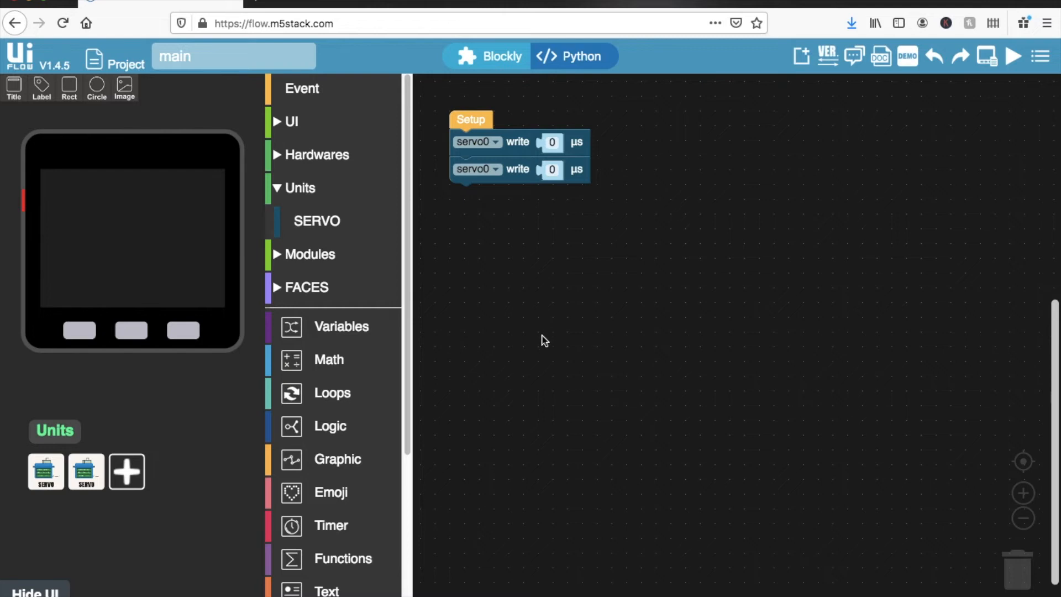
Add a Remote Set Title block to Setup with the title 'Lego RC Car'
{"action": "scroll", "scroll_direction": "down", "scroll_amount": 3}
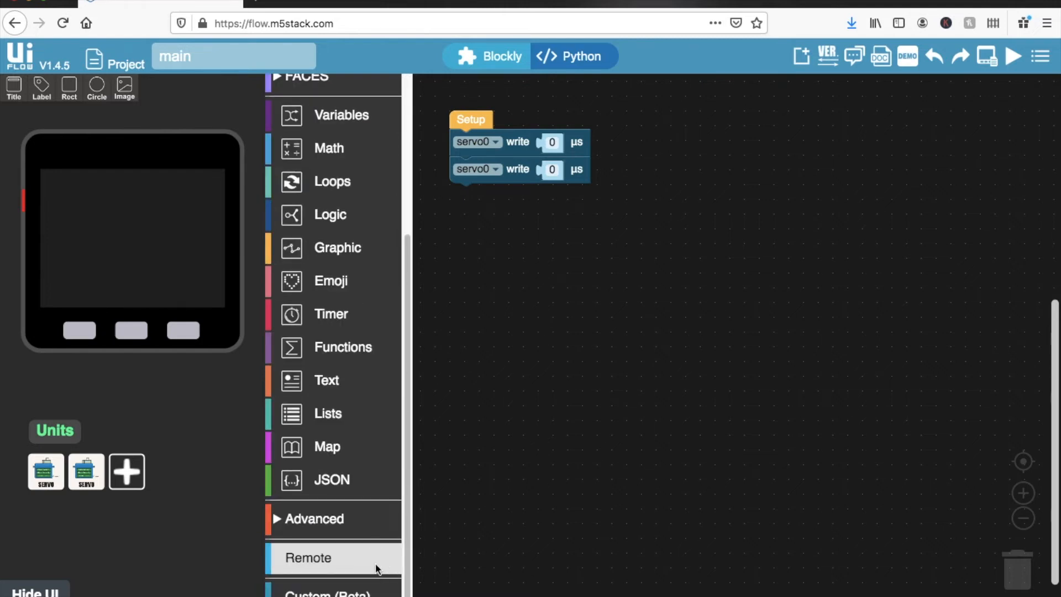
{"action": "left_click", "coordinate": [309, 557]}
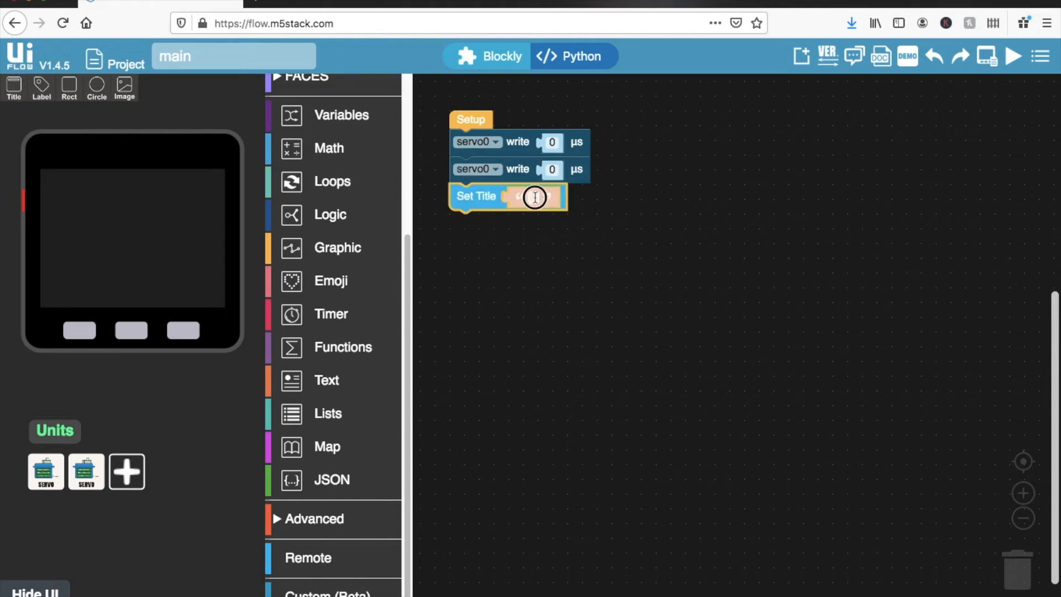
{"action": "type", "text": "Lego"}
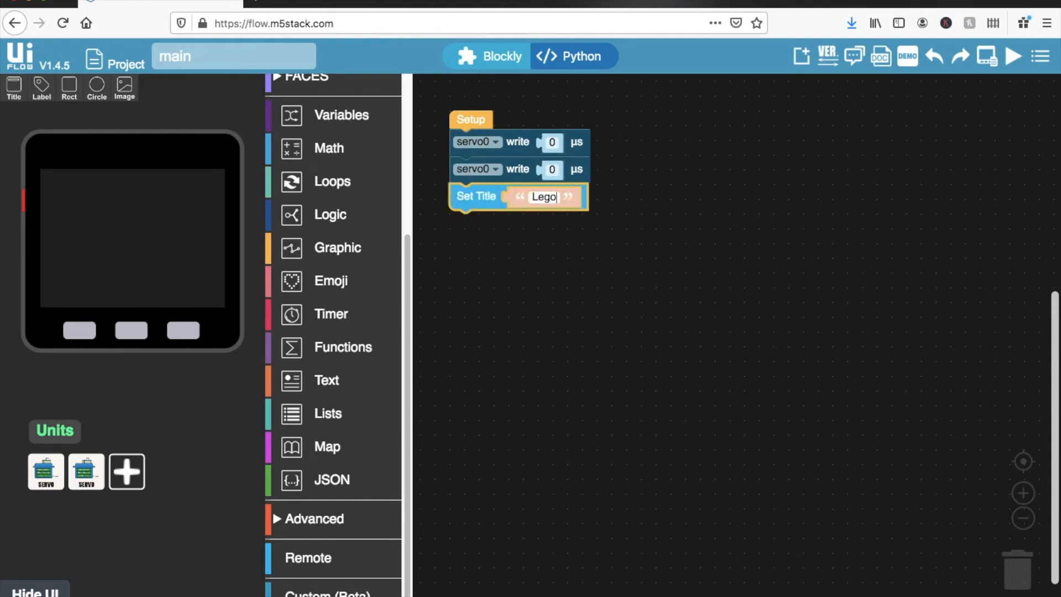
{"action": "type", "text": "RC C"}
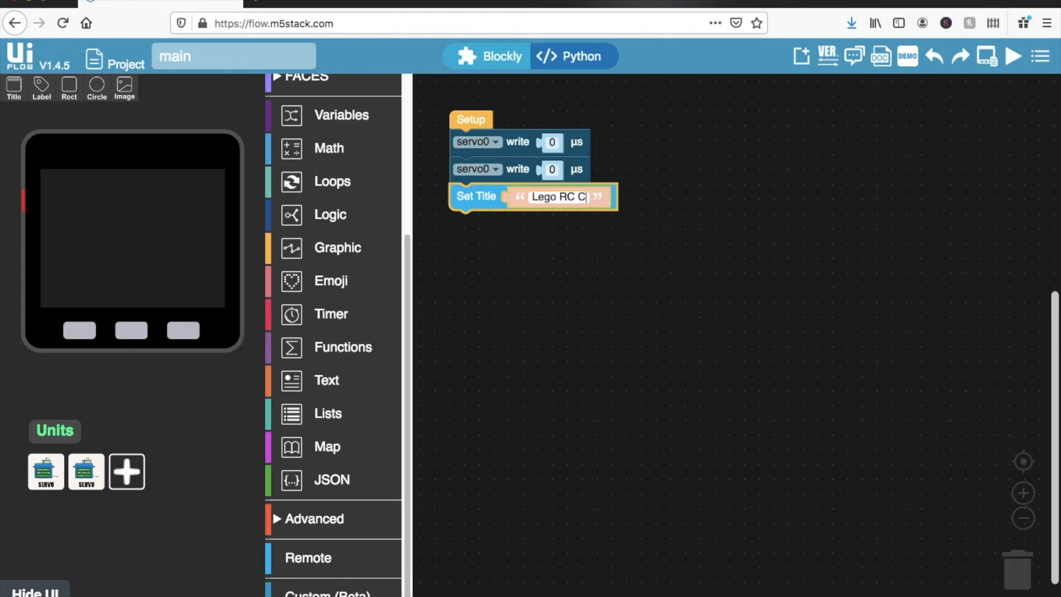
{"action": "type", "text": "ar"}
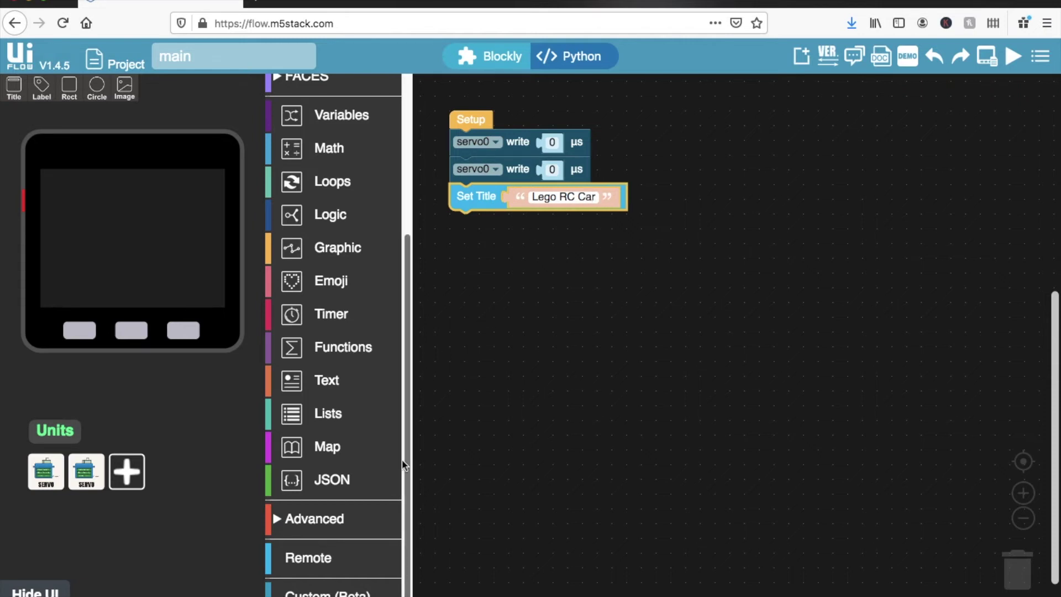
Add a remote QR code at x 72, y 32, size 176 after the title
{"action": "left_click", "coordinate": [308, 558]}
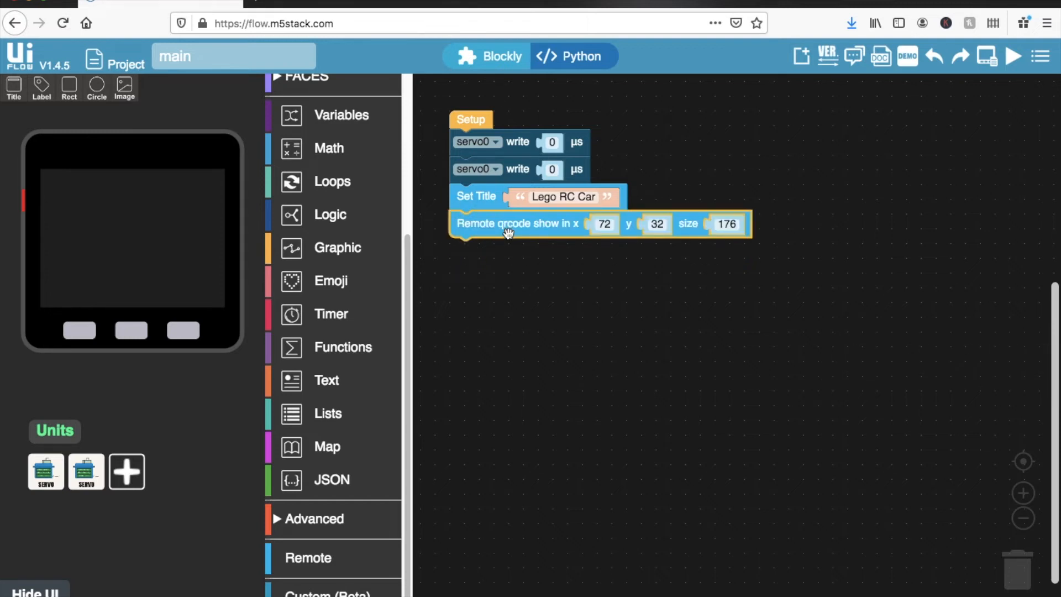
{"action": "mouse_move", "coordinate": [433, 238]}
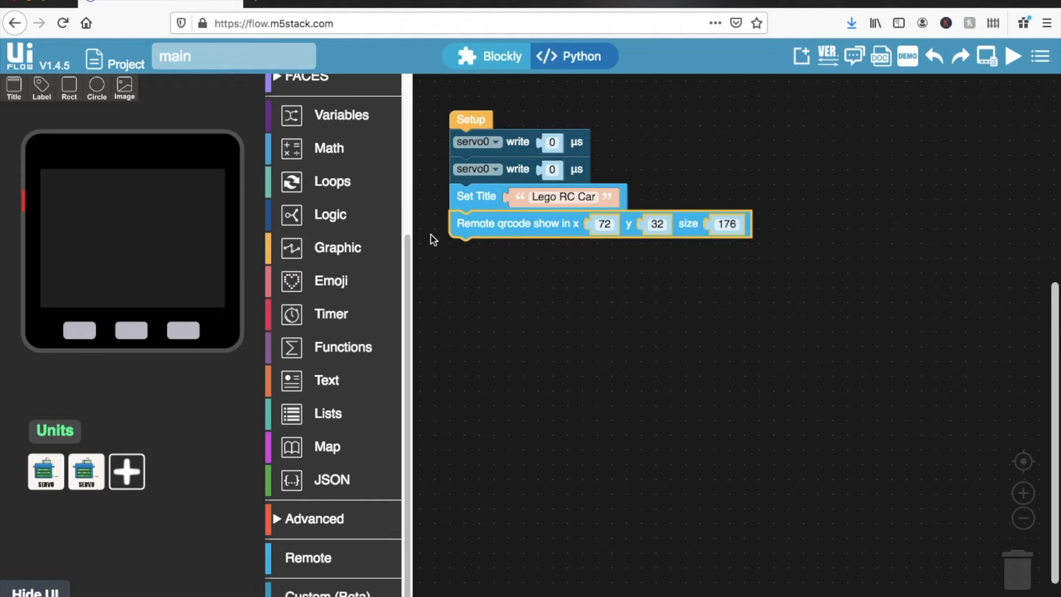
{"action": "mouse_move", "coordinate": [331, 538]}
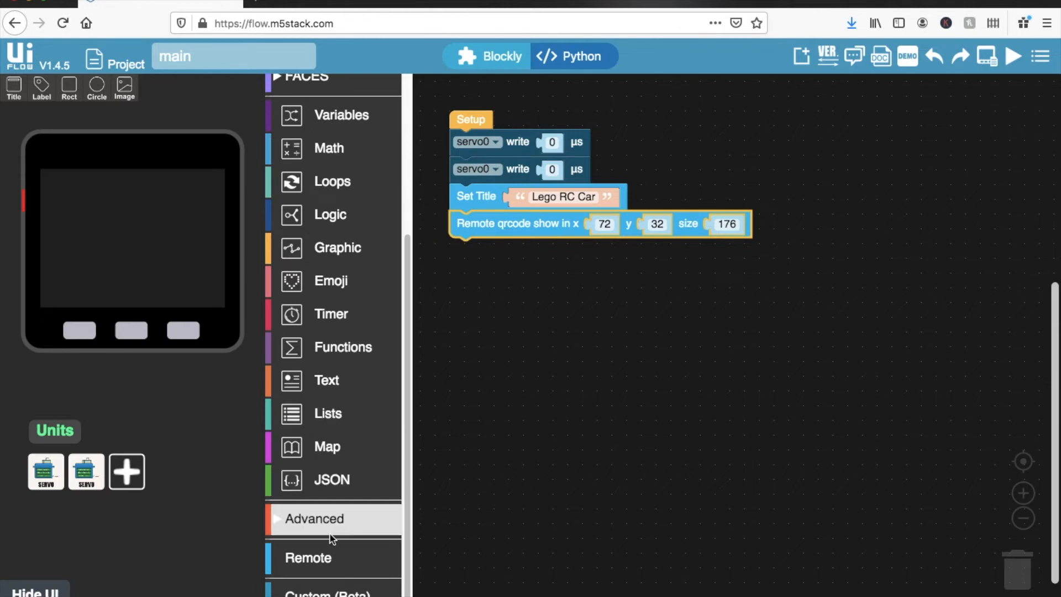
Open the Remote block category to show button, switch and slider blocks
{"action": "left_click", "coordinate": [308, 557]}
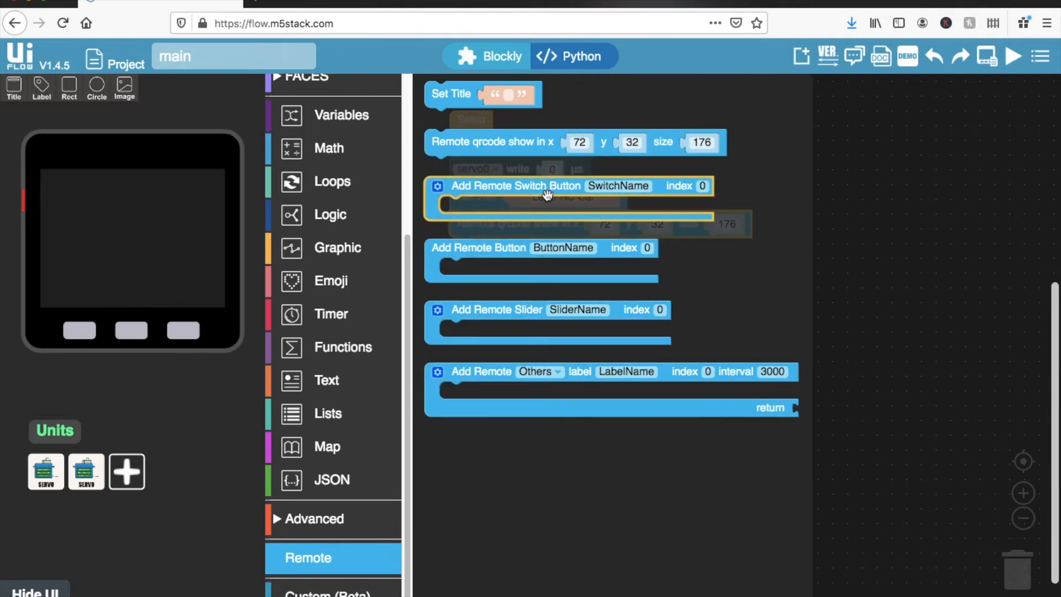
{"action": "mouse_move", "coordinate": [545, 195]}
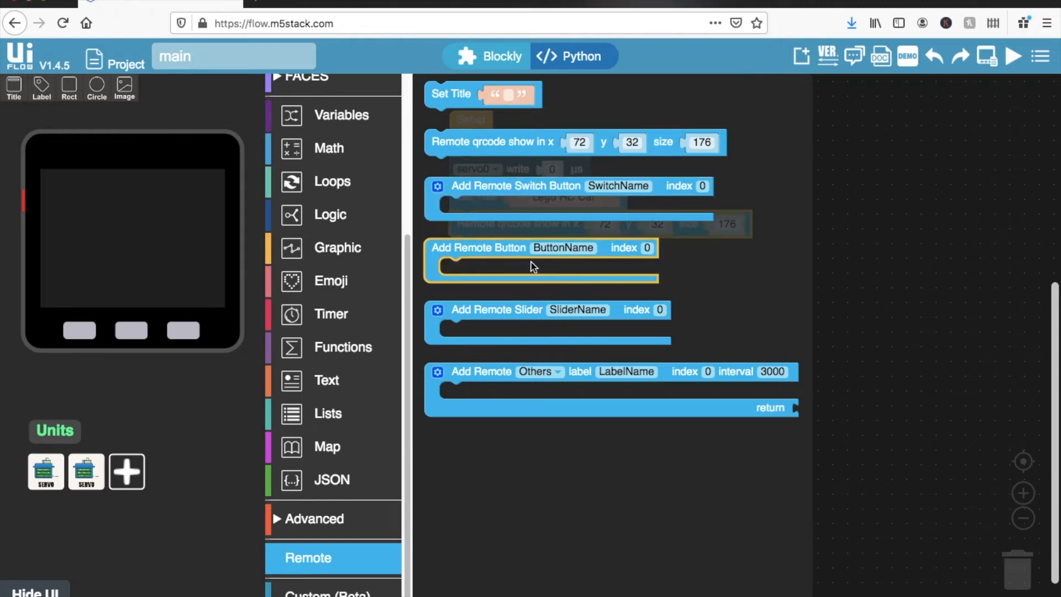
{"action": "mouse_move", "coordinate": [504, 253]}
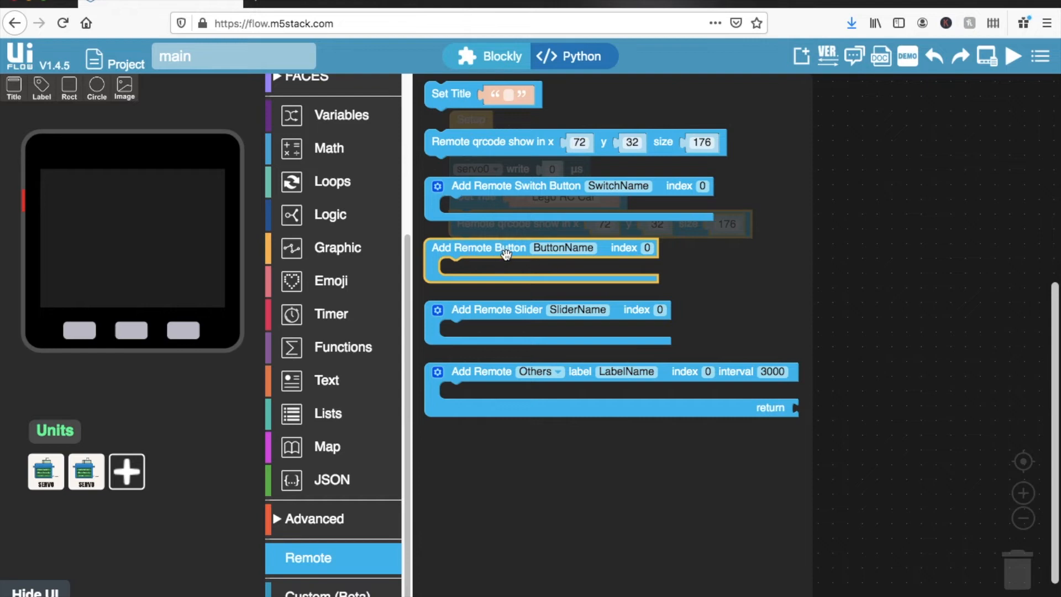
{"action": "mouse_move", "coordinate": [519, 309]}
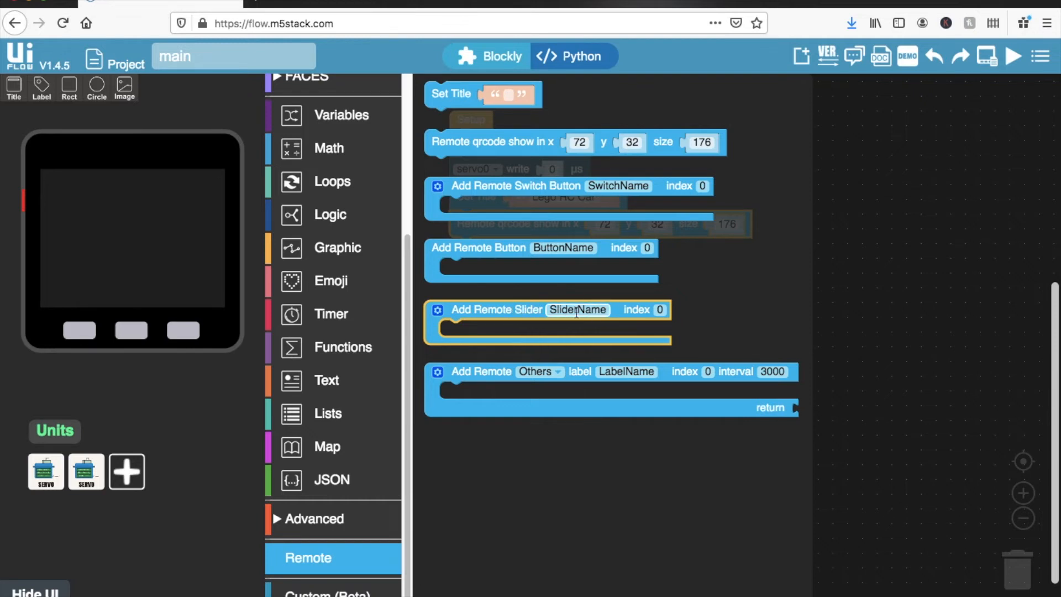
{"action": "mouse_move", "coordinate": [530, 334]}
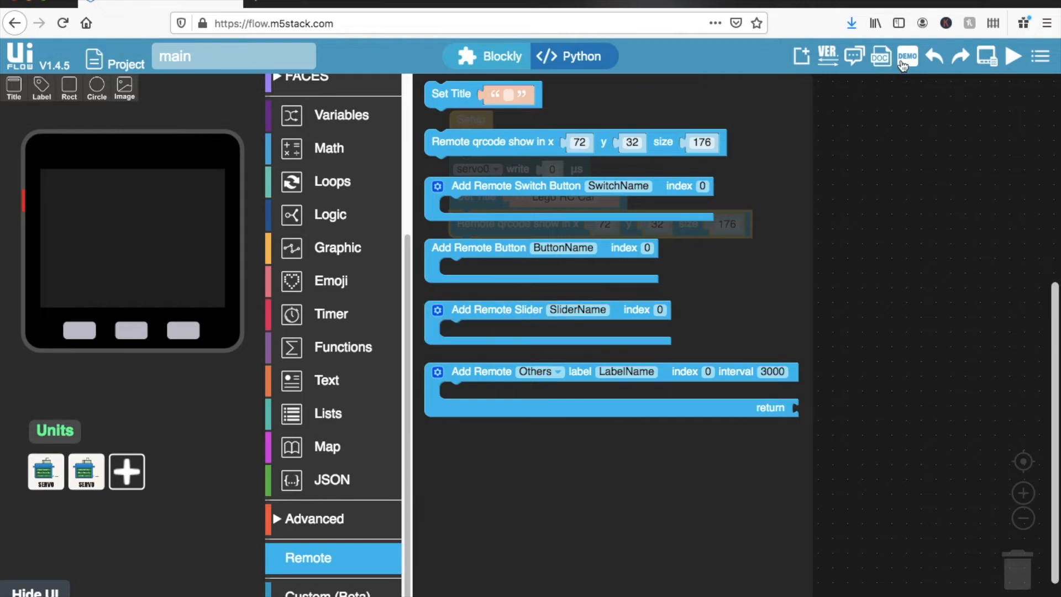
{"action": "mouse_move", "coordinate": [716, 312]}
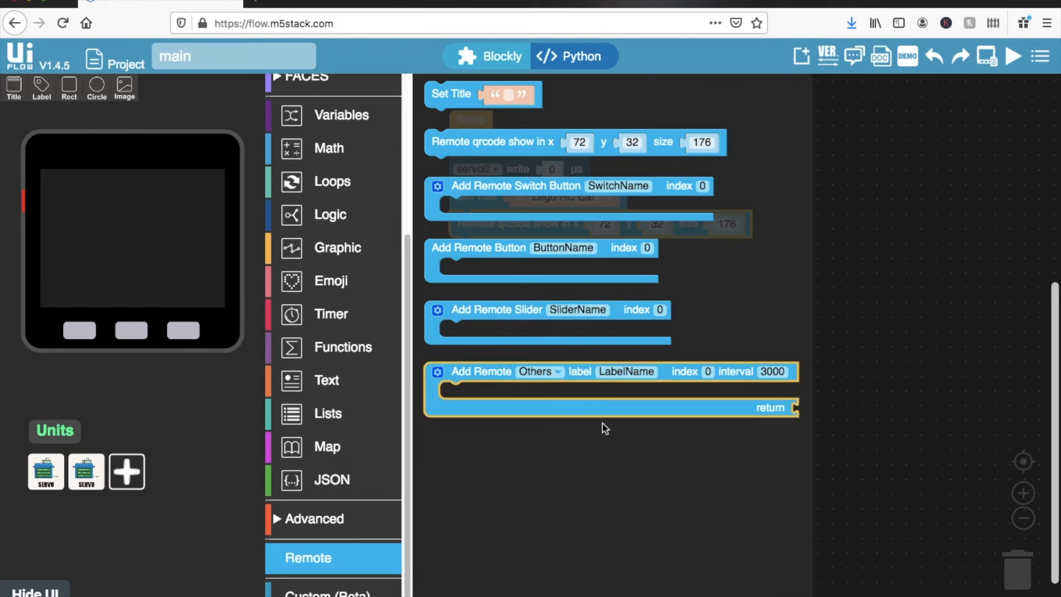
{"action": "mouse_move", "coordinate": [643, 440]}
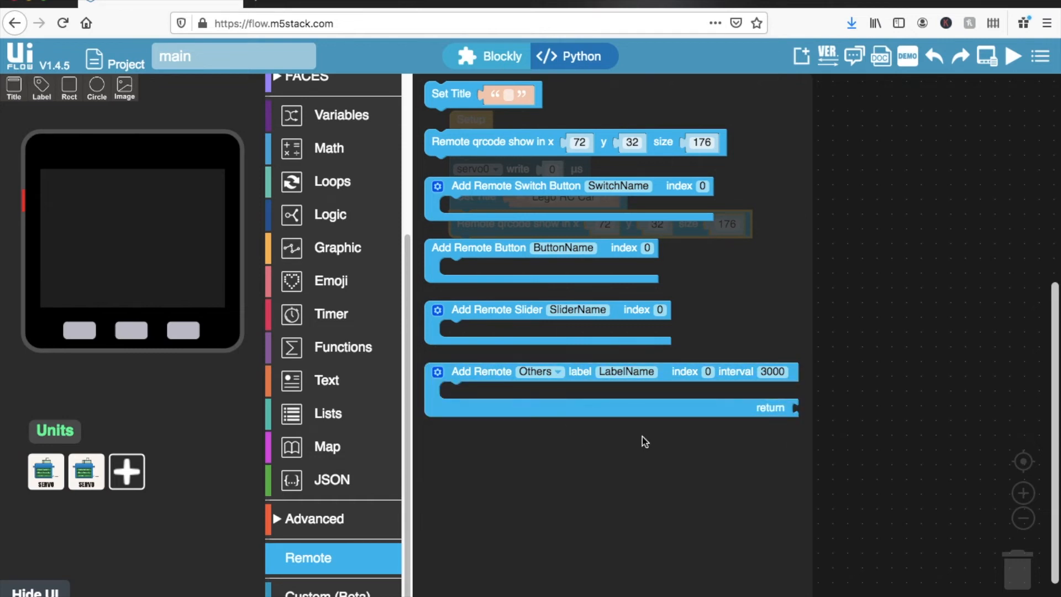
Add Left and Right remote buttons, and duplicate Right into a Stop button
{"action": "left_click", "coordinate": [510, 256]}
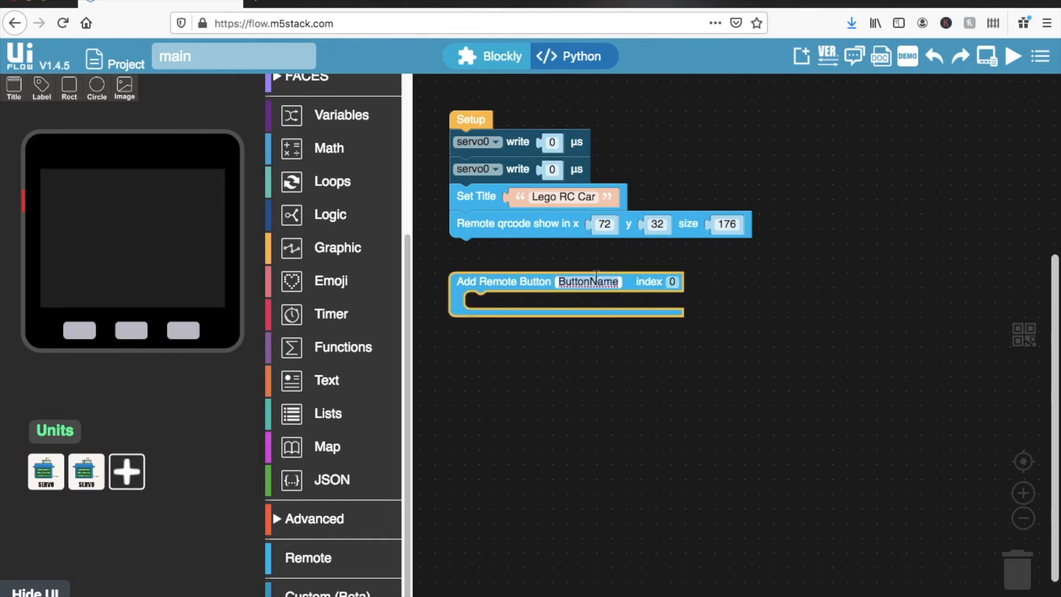
{"action": "type", "text": "Forward"}
{"action": "type", "text": "Back"}
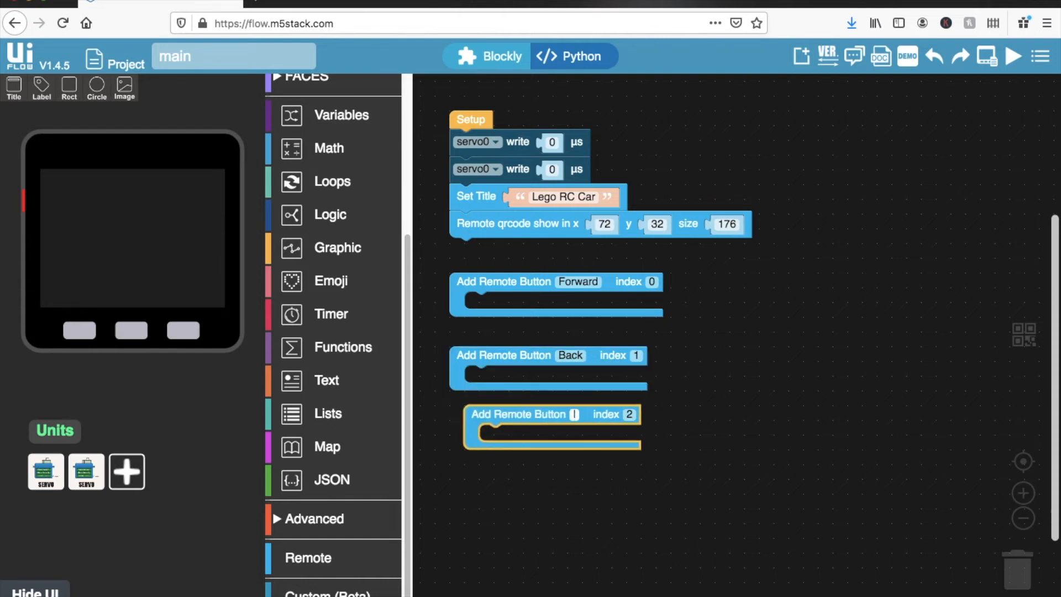
{"action": "type", "text": "Left"}
{"action": "type", "text": "3"}
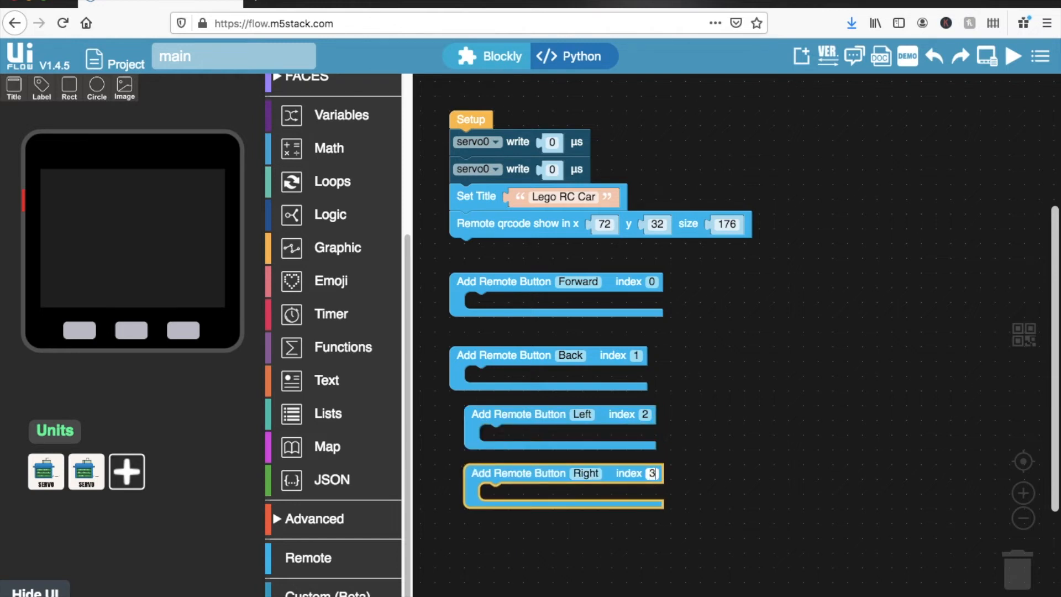
{"action": "right_click", "coordinate": [629, 473]}
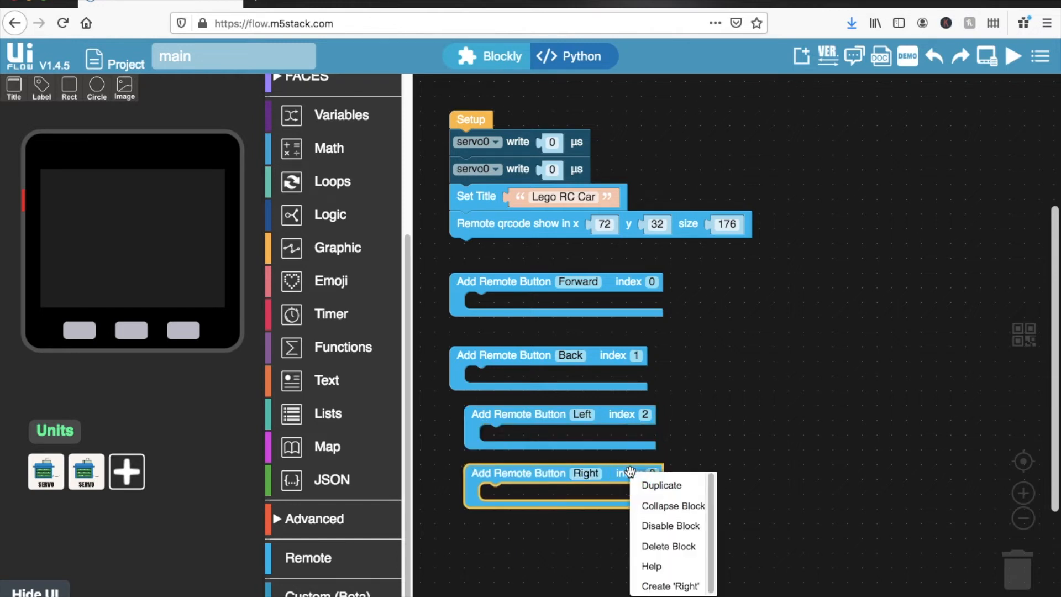
{"action": "left_click", "coordinate": [660, 485]}
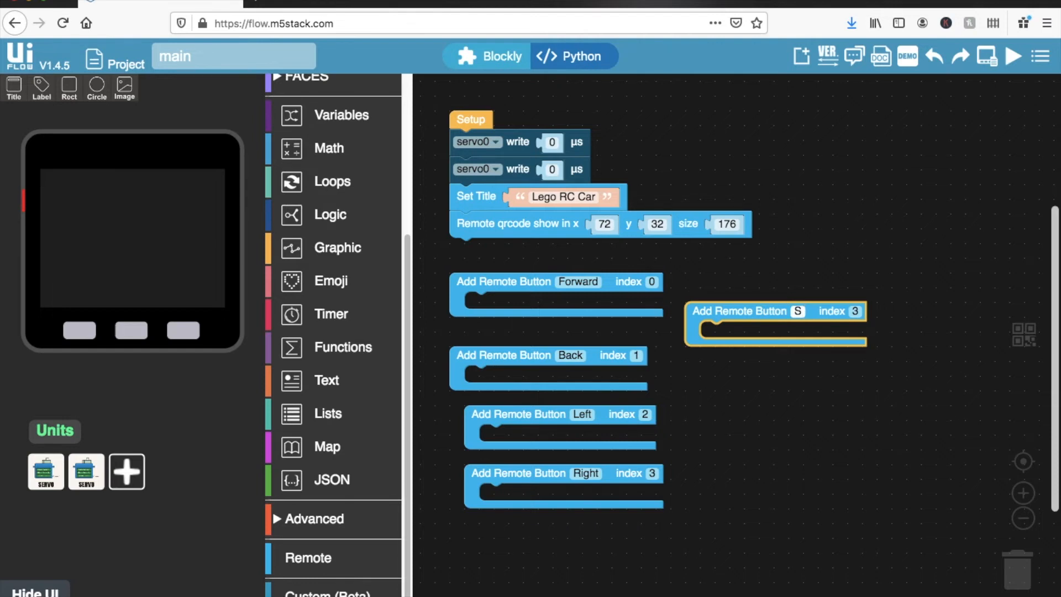
{"action": "type", "text": "Stop"}
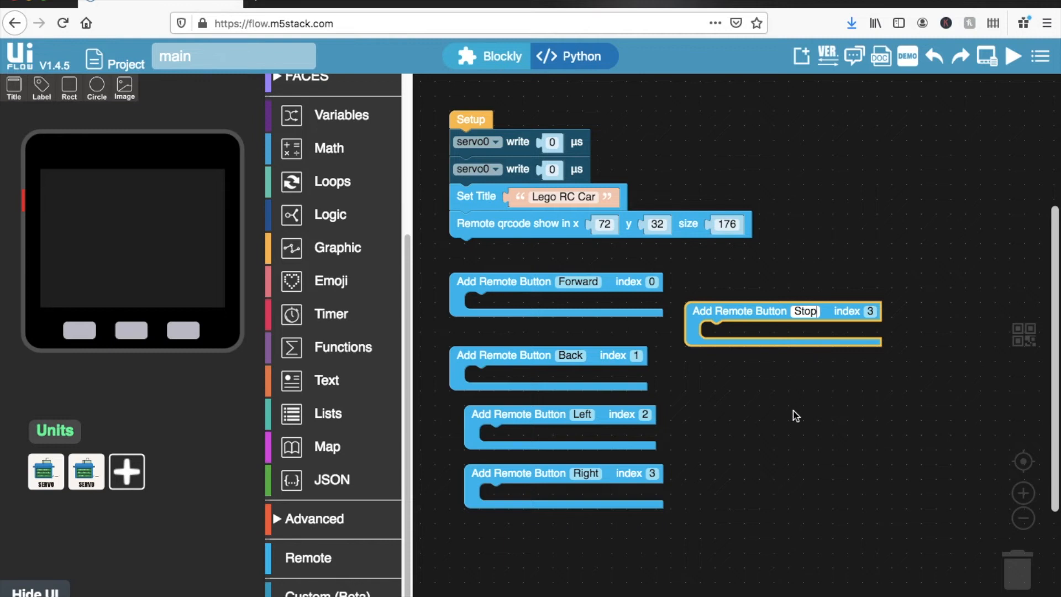
{"action": "mouse_move", "coordinate": [781, 429]}
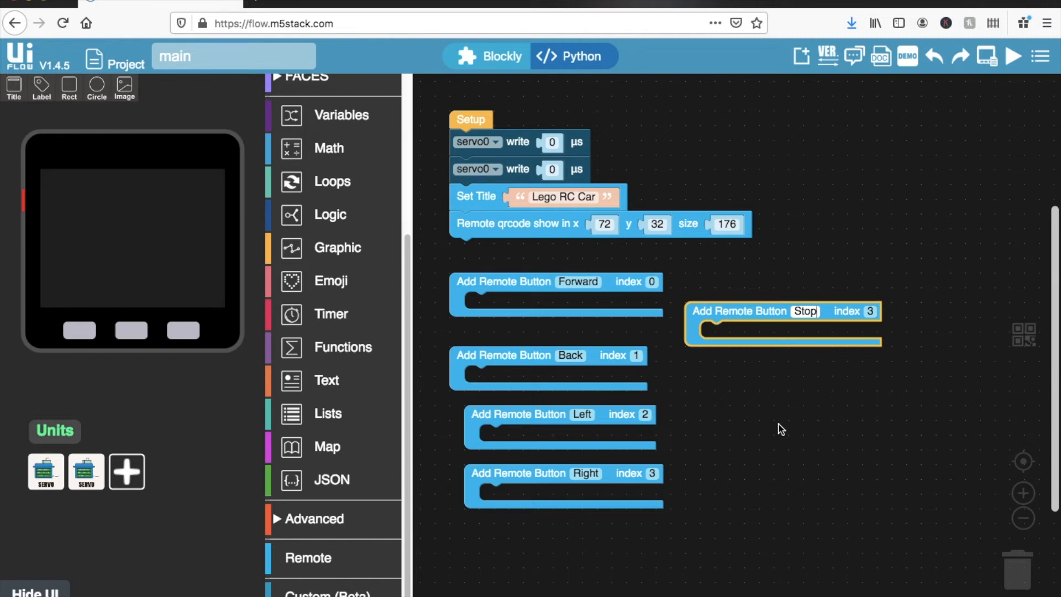
{"action": "mouse_move", "coordinate": [463, 107]}
{"action": "type", "text": "1410"}
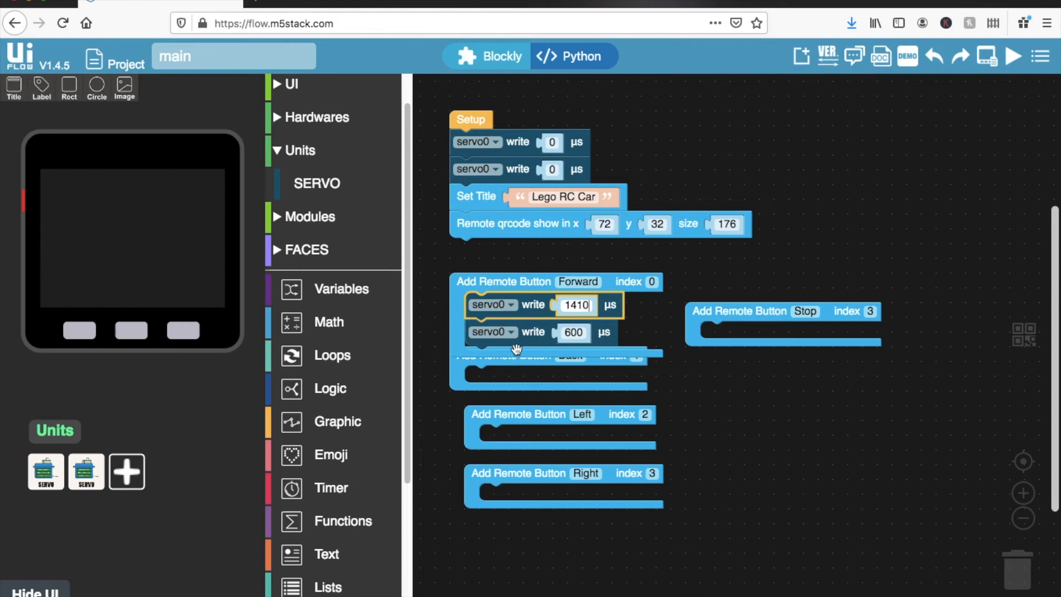
Point Forward's second servo write at servo1 and duplicate a servo write block into Back
{"action": "left_click", "coordinate": [494, 331]}
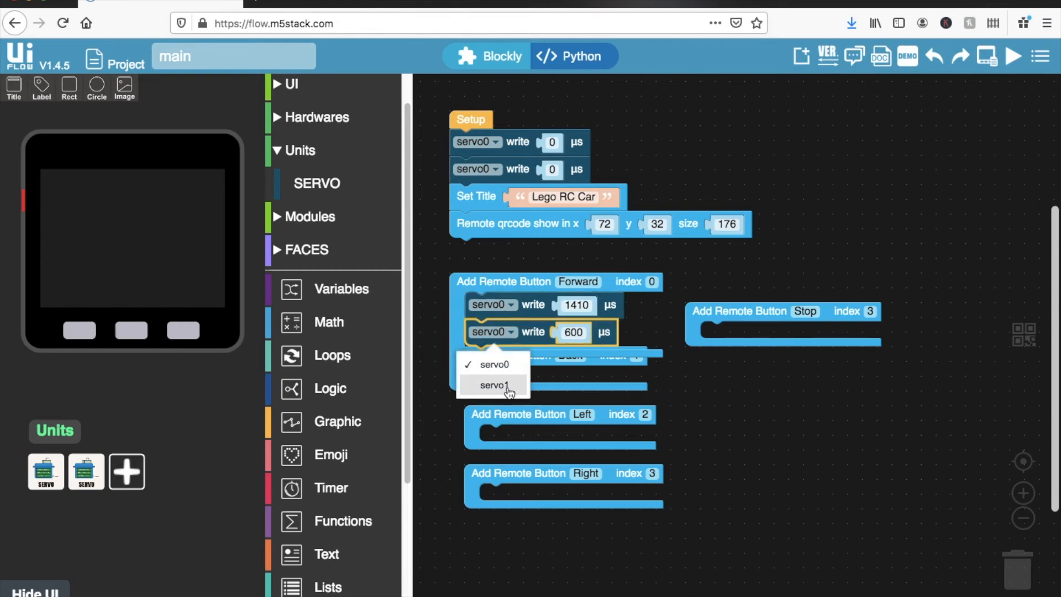
{"action": "left_click", "coordinate": [488, 384]}
{"action": "type", "text": "155"}
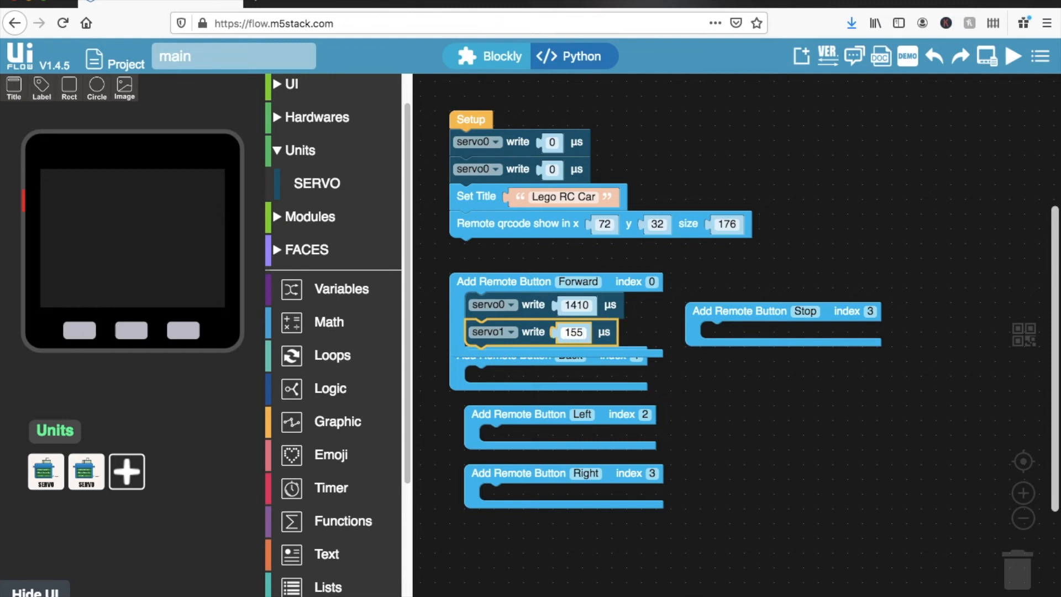
{"action": "right_click", "coordinate": [542, 331]}
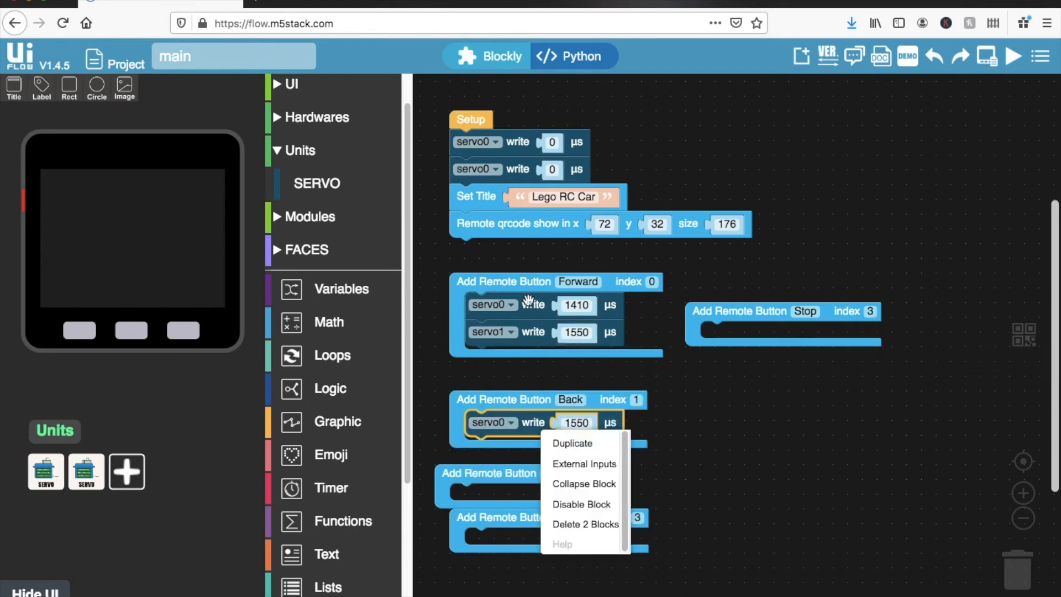
{"action": "left_click", "coordinate": [573, 444]}
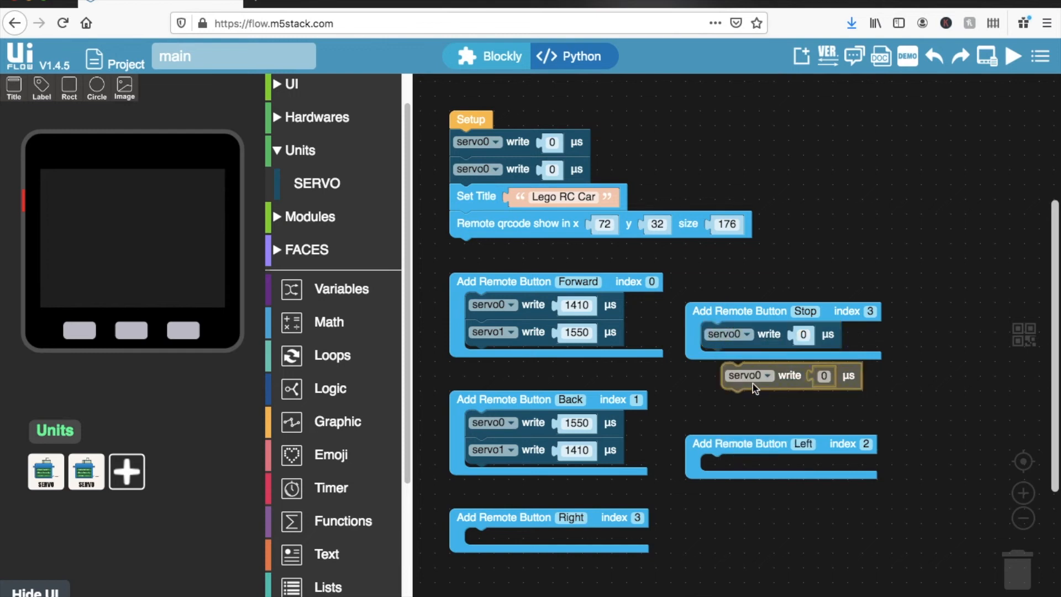
Point Stop's second write at servo1, copy Back's servo1 write, and target servo0 in Left
{"action": "left_click", "coordinate": [748, 361]}
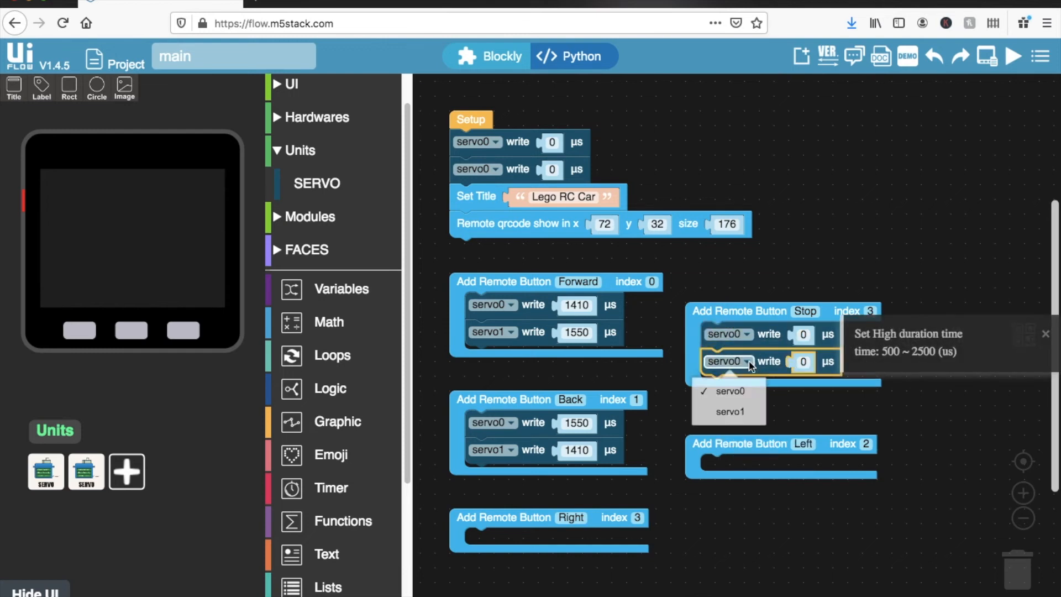
{"action": "left_click", "coordinate": [731, 411]}
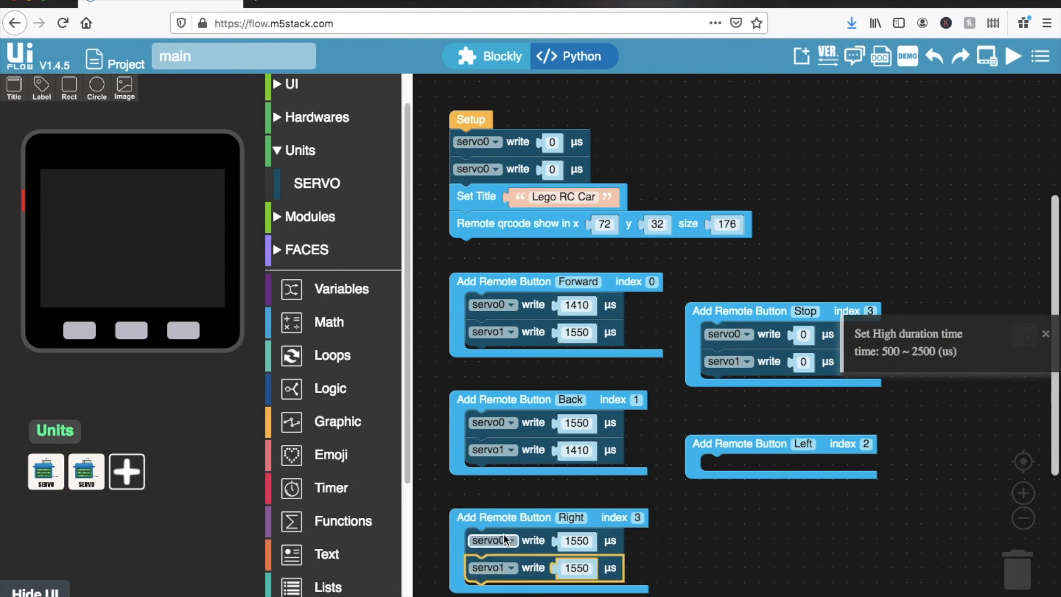
{"action": "mouse_move", "coordinate": [548, 569]}
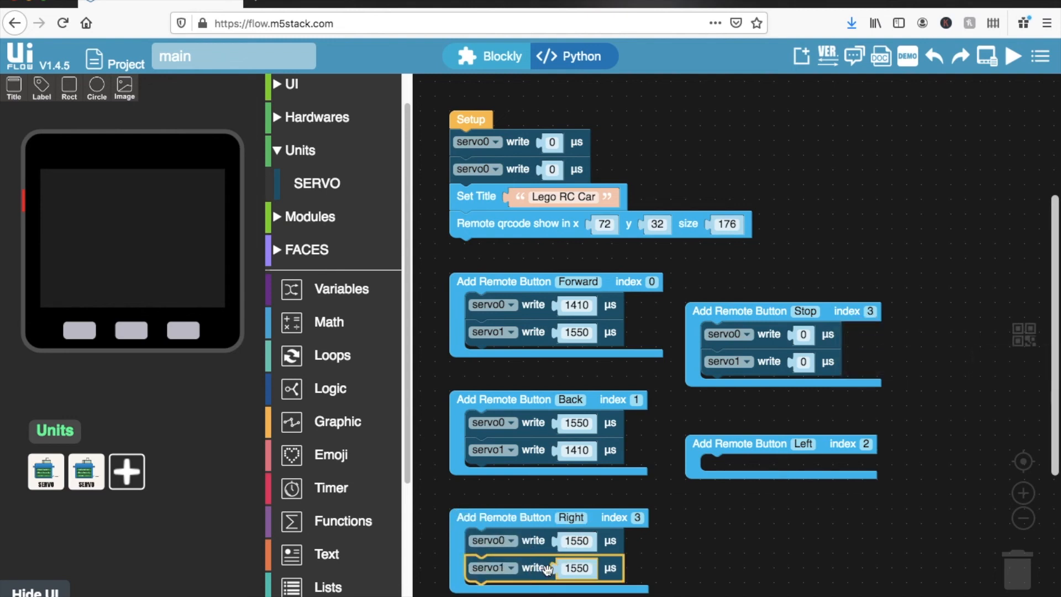
{"action": "right_click", "coordinate": [542, 450]}
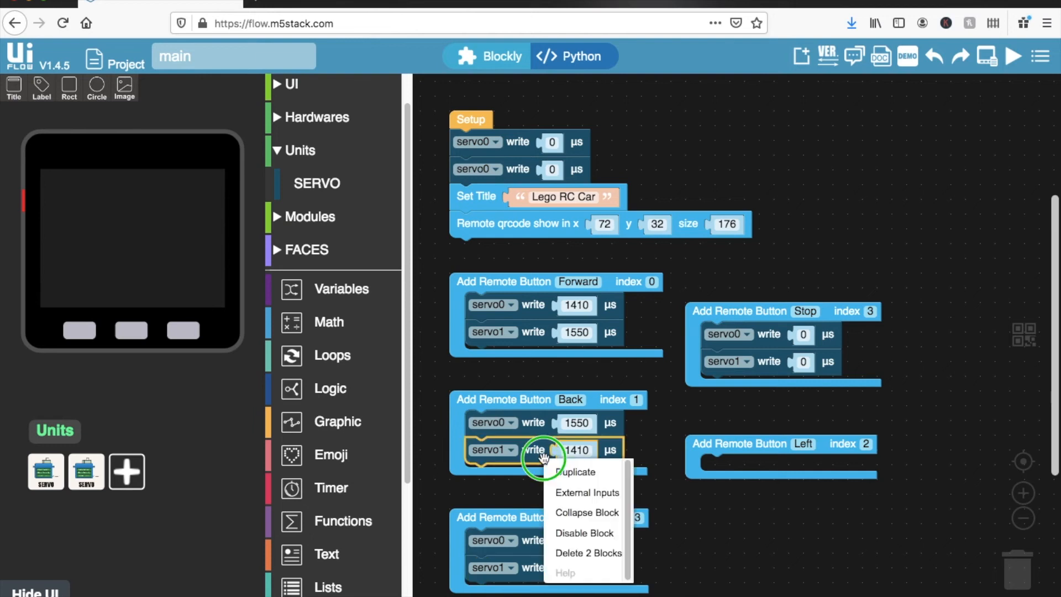
{"action": "left_click", "coordinate": [575, 472]}
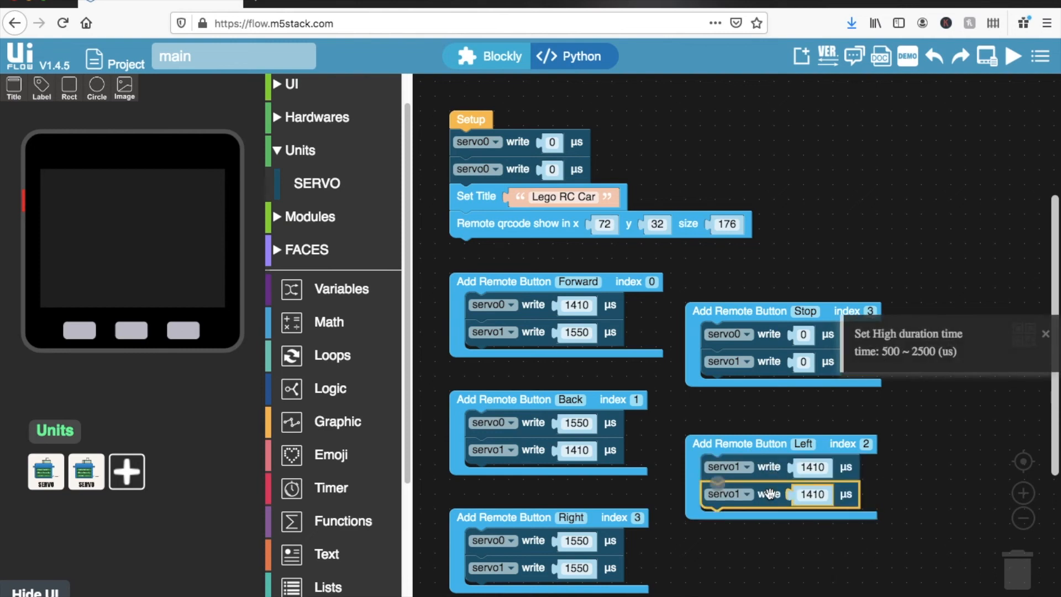
{"action": "left_click", "coordinate": [728, 494]}
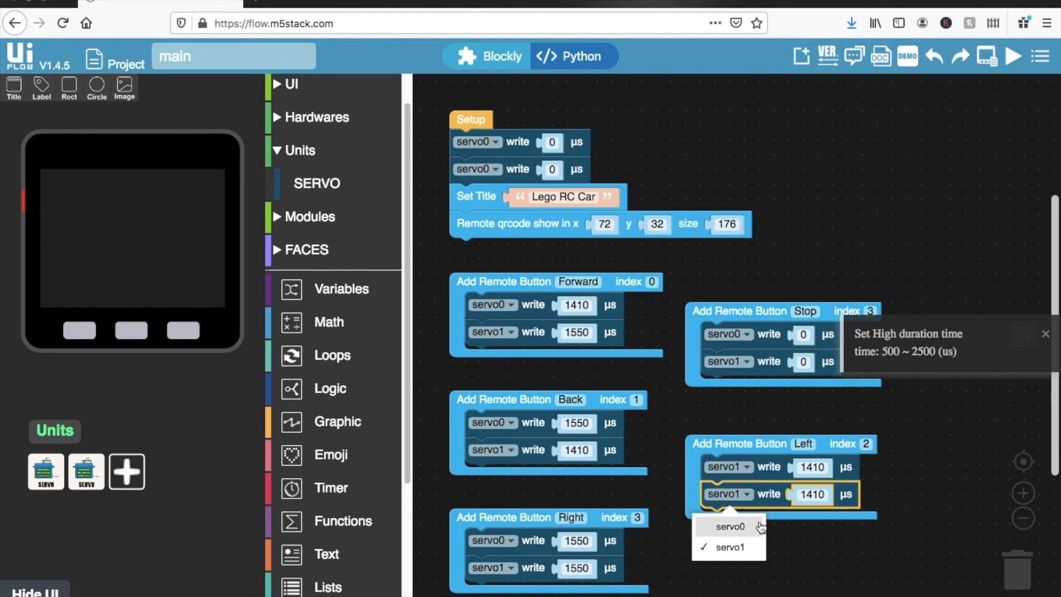
{"action": "left_click", "coordinate": [729, 527]}
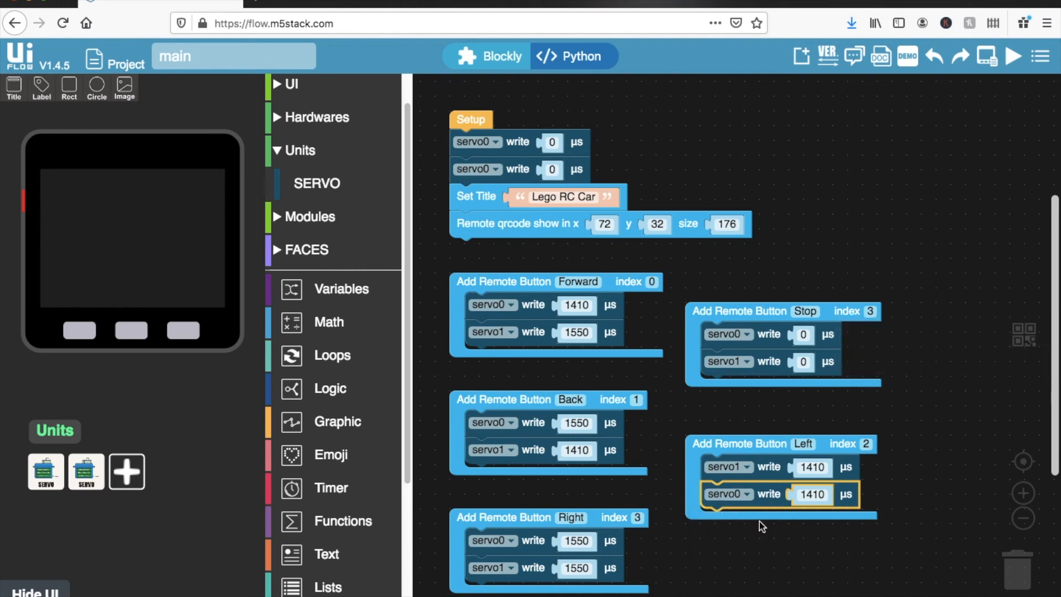
{"action": "mouse_move", "coordinate": [729, 249]}
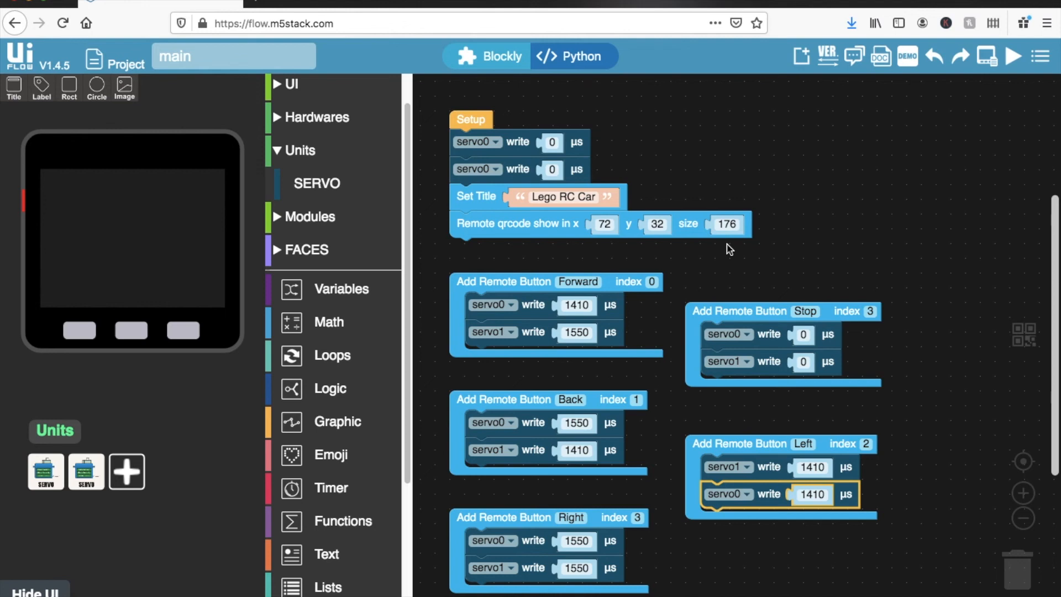
{"action": "mouse_move", "coordinate": [795, 251]}
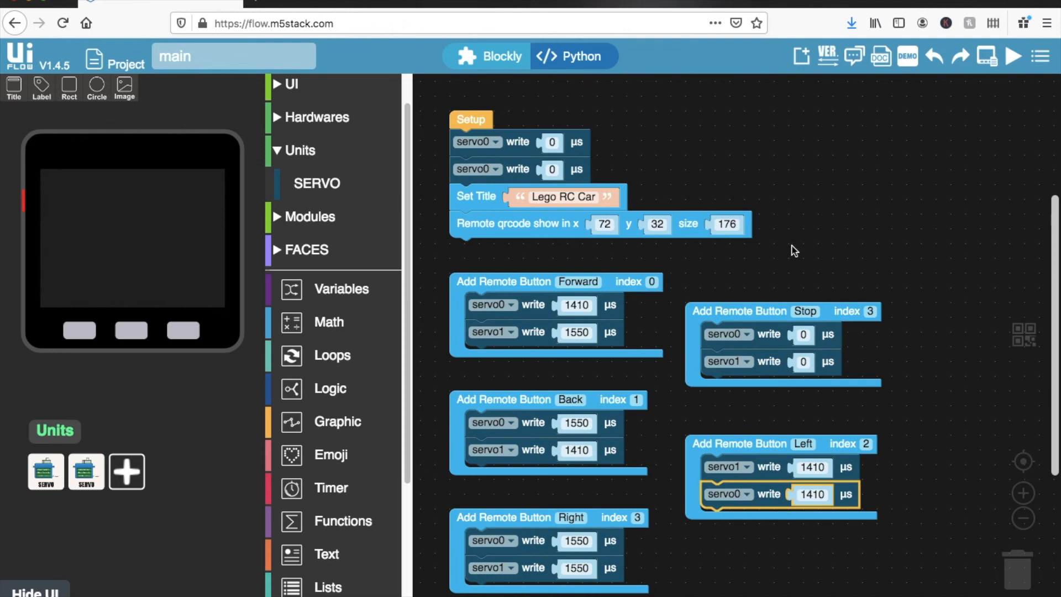
{"action": "mouse_move", "coordinate": [828, 233]}
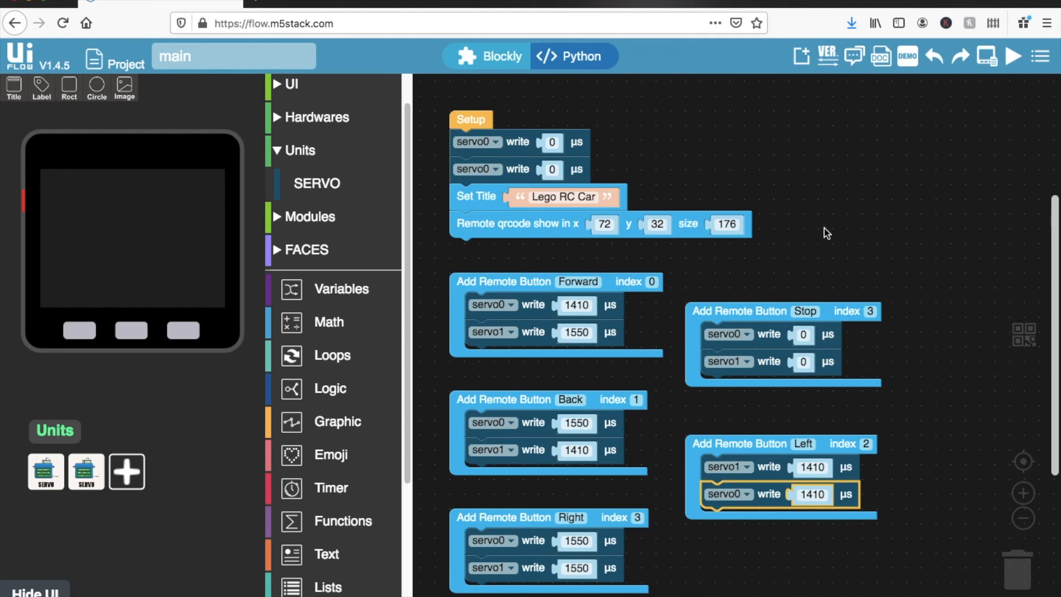
{"action": "mouse_move", "coordinate": [1041, 57]}
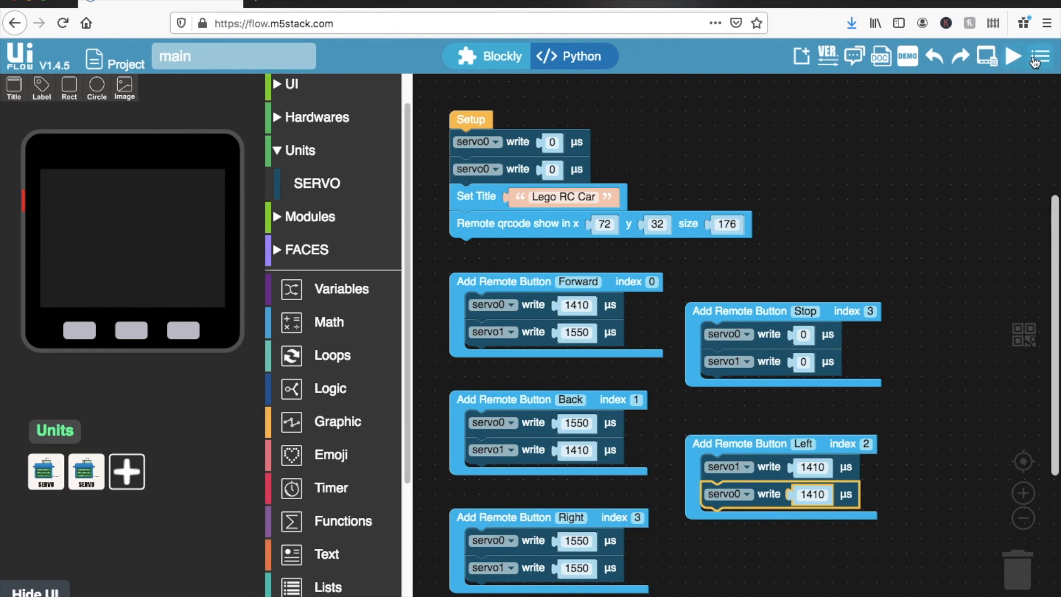
Open the hamburger project menu with its Save / Download options
{"action": "left_click", "coordinate": [1040, 57]}
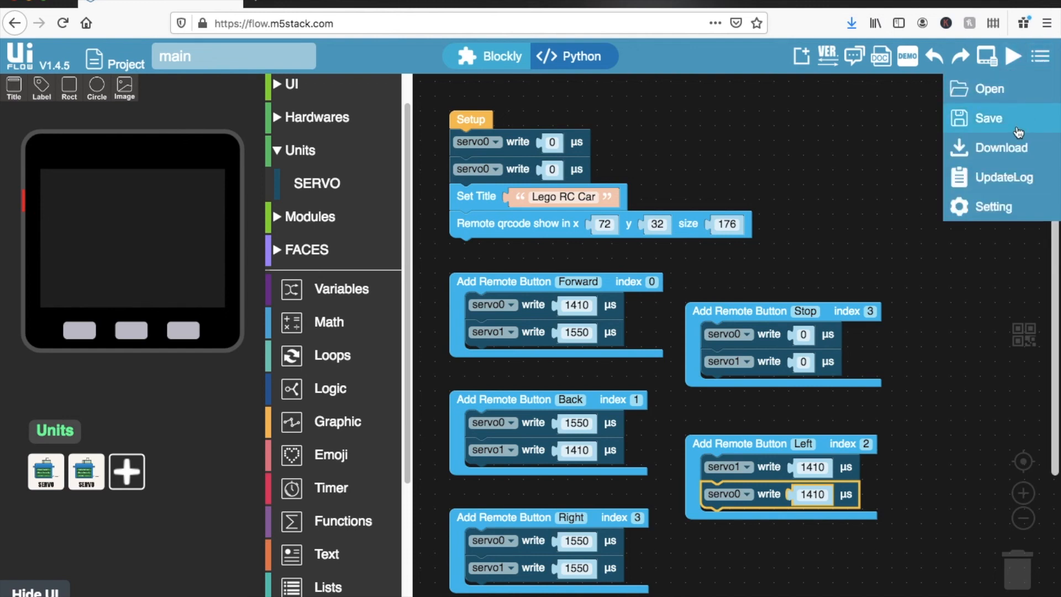
{"action": "mouse_move", "coordinate": [1015, 140]}
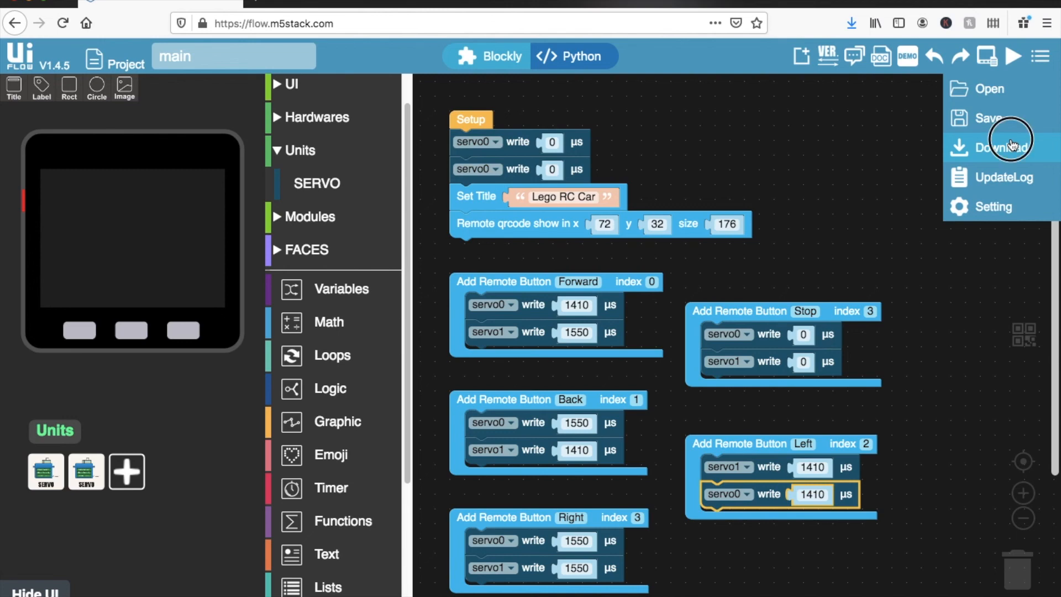